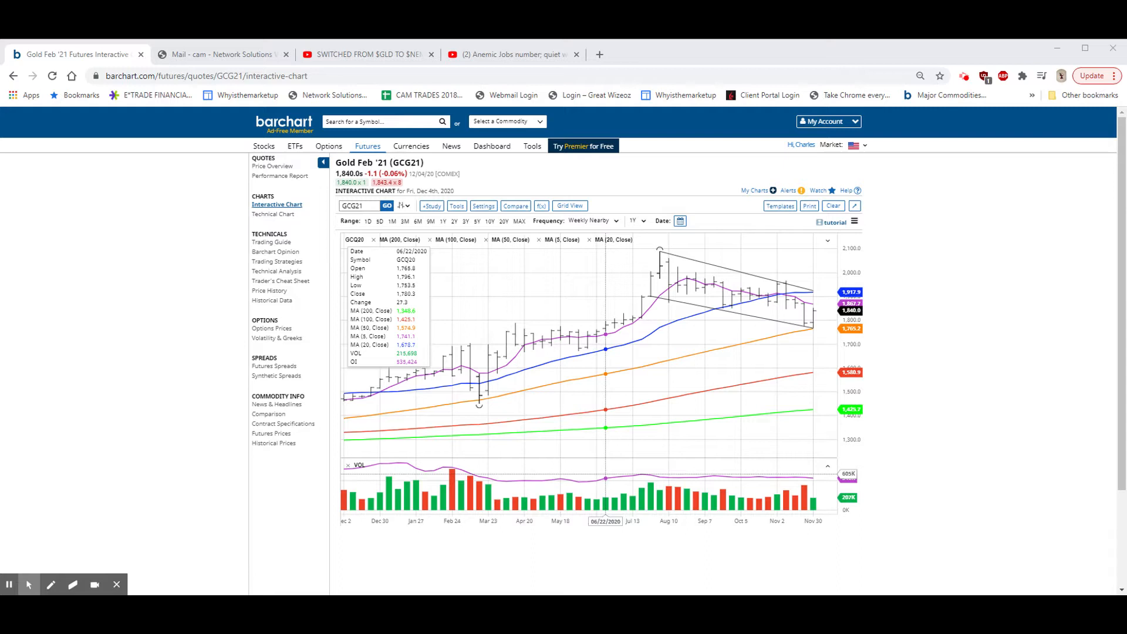
{"action": "mouse_move", "coordinate": [1071, 297]}
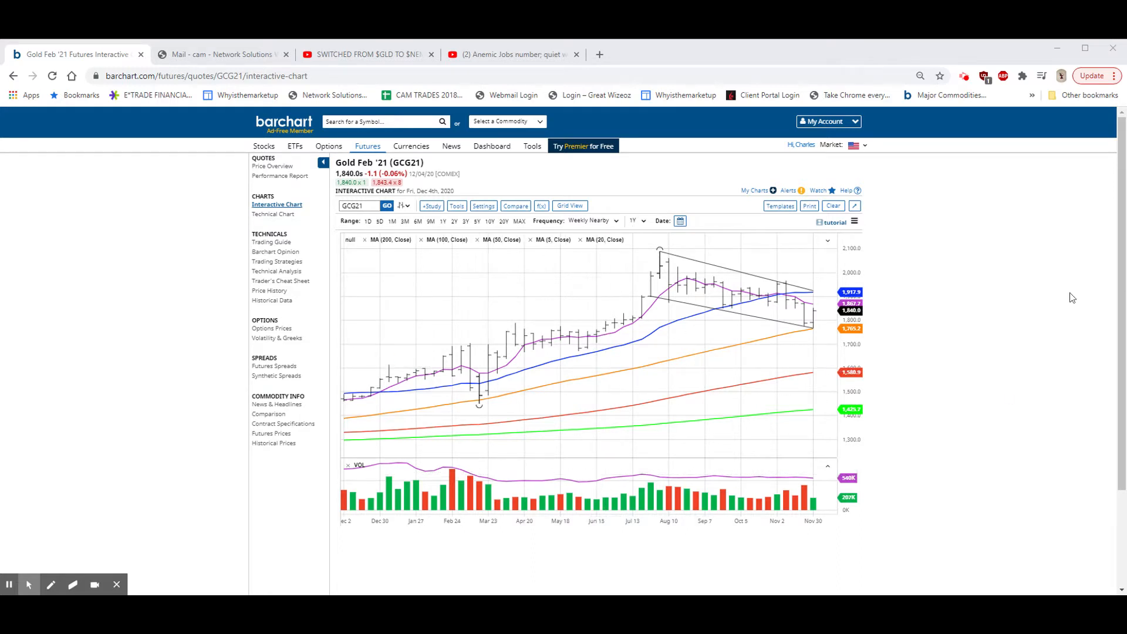
{"action": "mouse_move", "coordinate": [688, 262]}
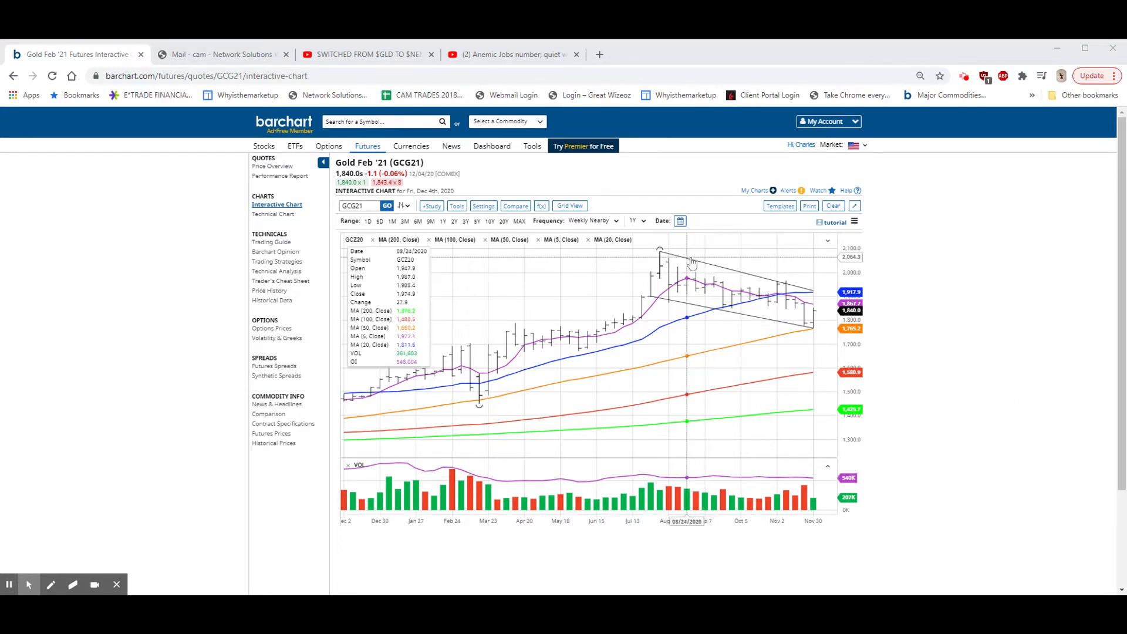
{"action": "mouse_move", "coordinate": [640, 301]}
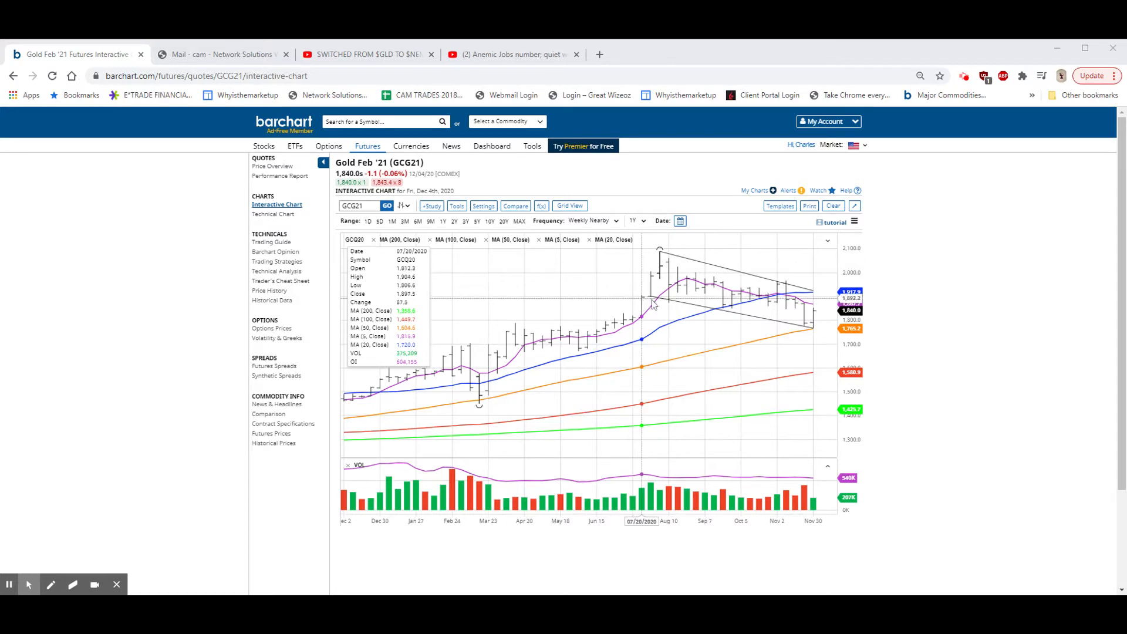
{"action": "mouse_move", "coordinate": [769, 283]}
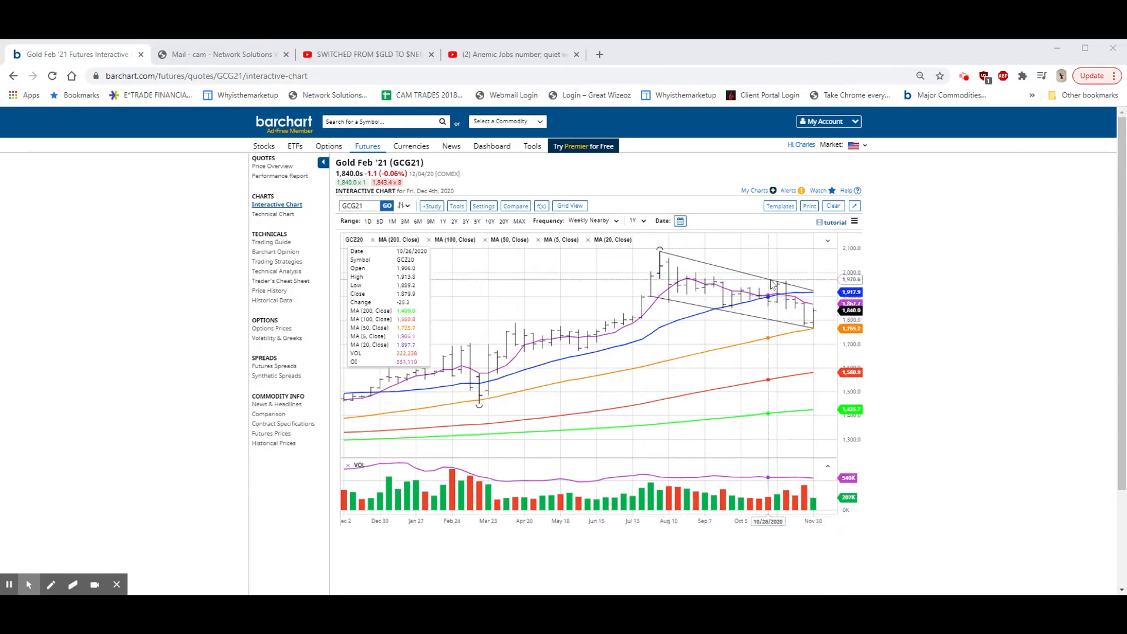
{"action": "mouse_move", "coordinate": [866, 311]}
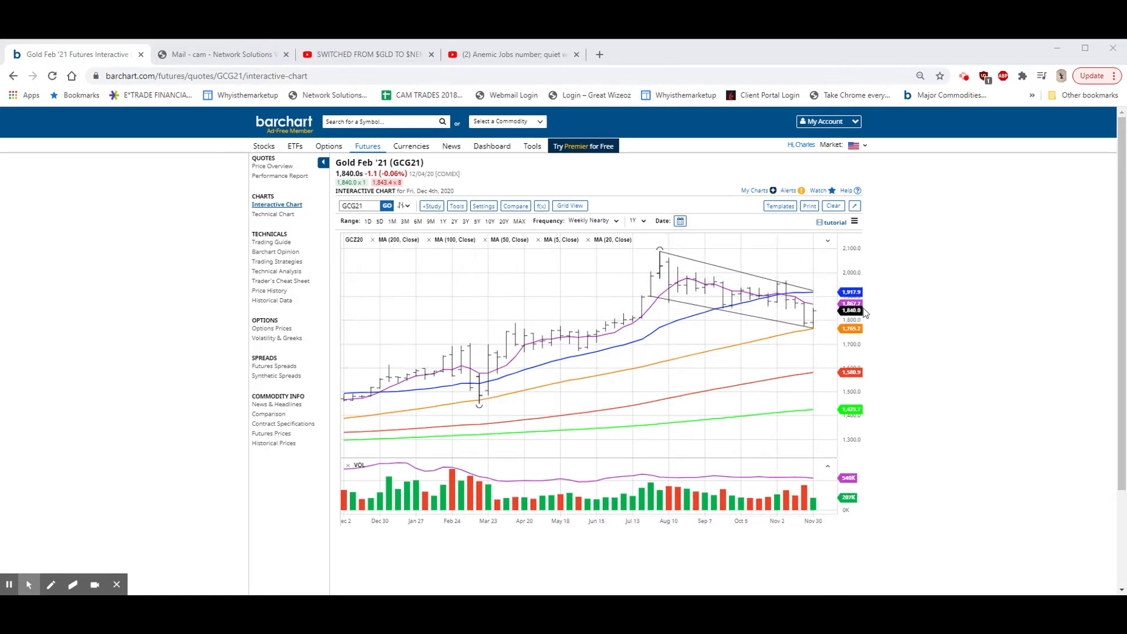
{"action": "mouse_move", "coordinate": [623, 318]}
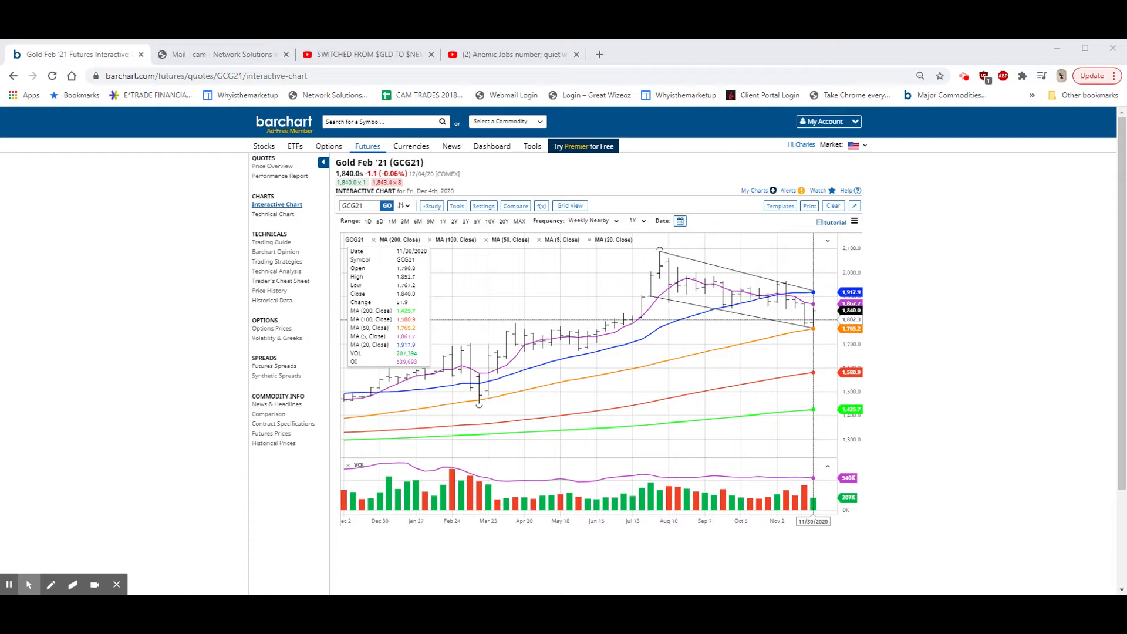
{"action": "mouse_move", "coordinate": [806, 329]}
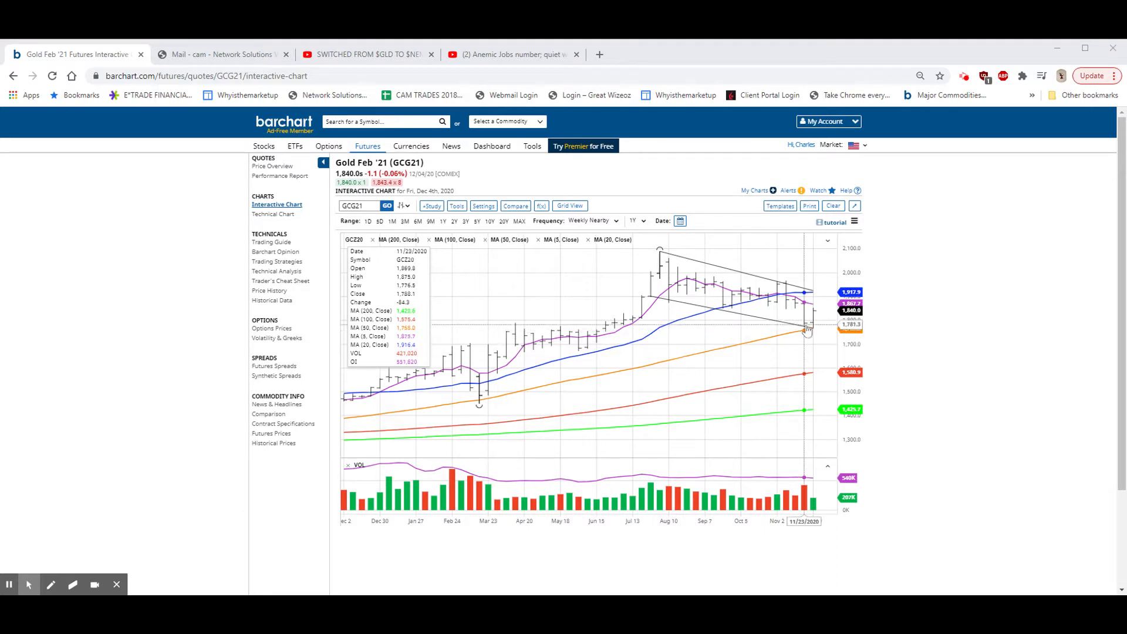
{"action": "mouse_move", "coordinate": [812, 314]}
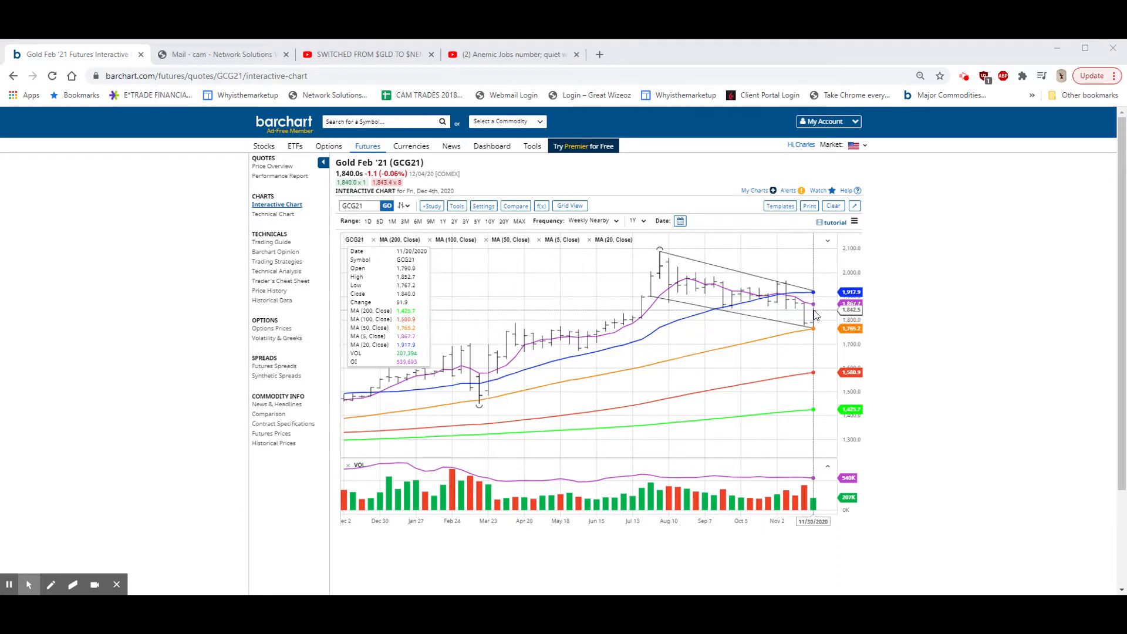
{"action": "mouse_move", "coordinate": [908, 279]}
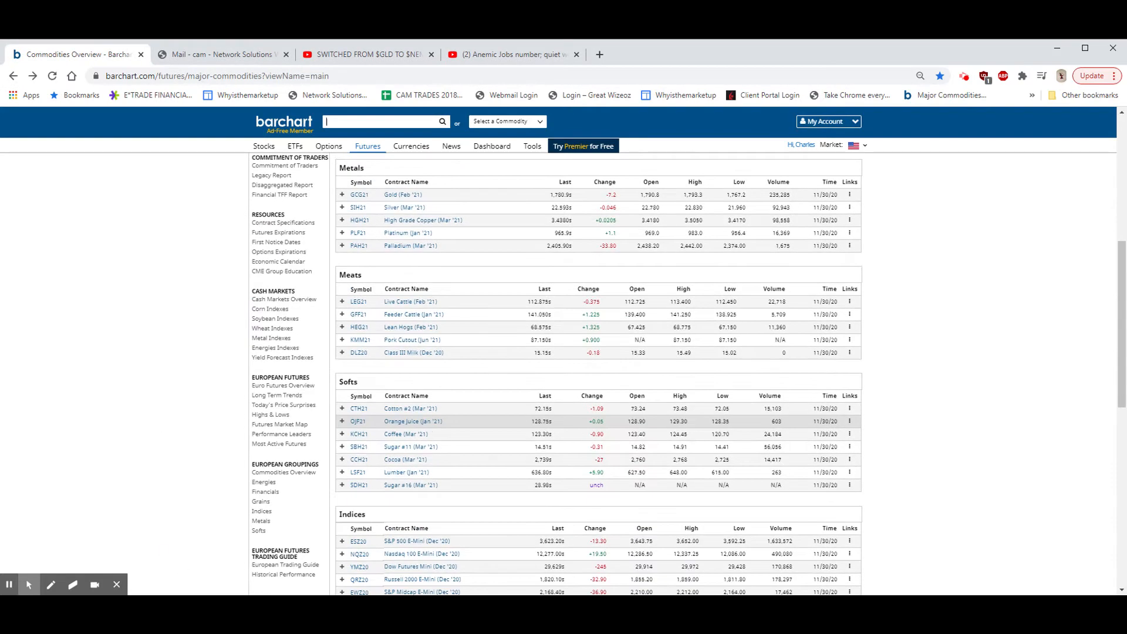
Scroll the commodities overview and open the U.S. Dollar Index row's links menu.
{"action": "scroll", "scroll_direction": "down", "scroll_amount": 3}
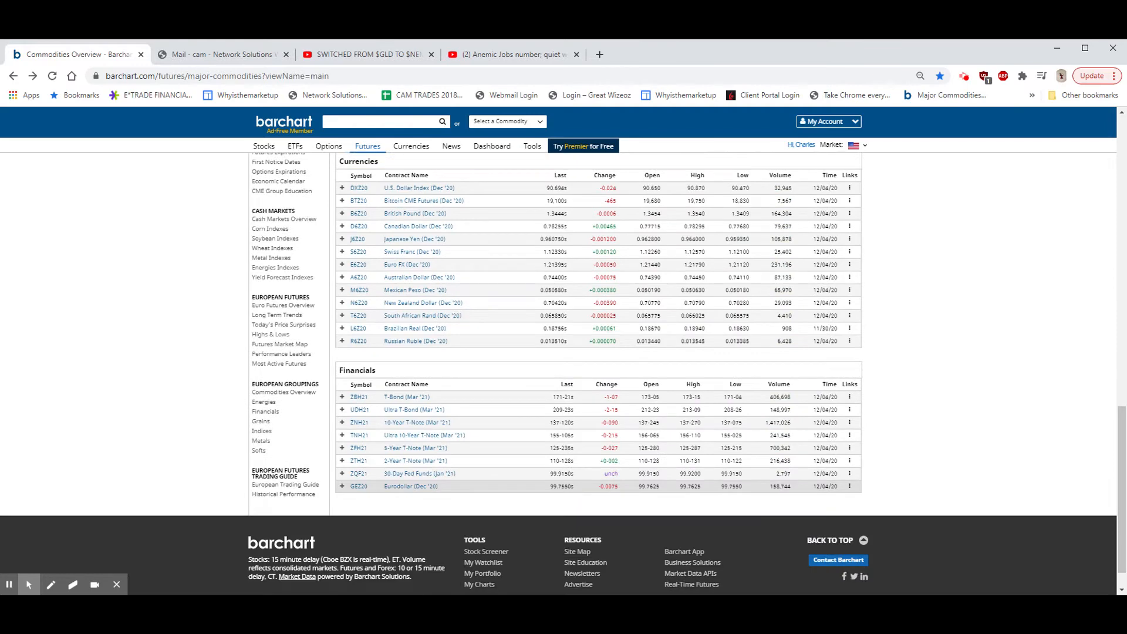
{"action": "scroll", "scroll_direction": "up", "scroll_amount": 3}
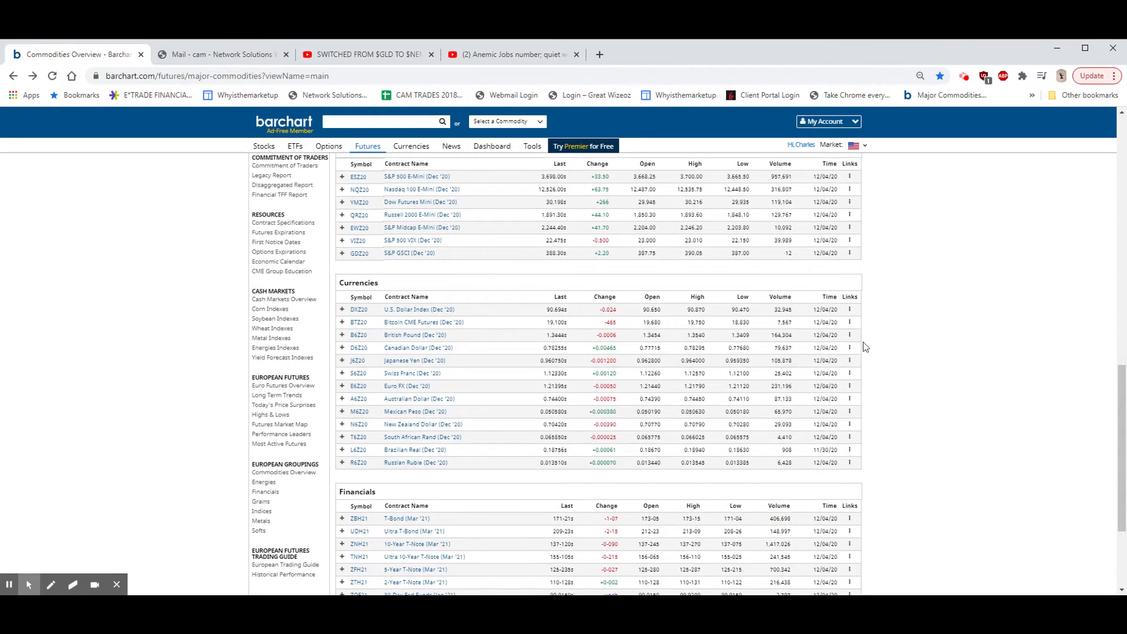
{"action": "left_click", "coordinate": [848, 310]}
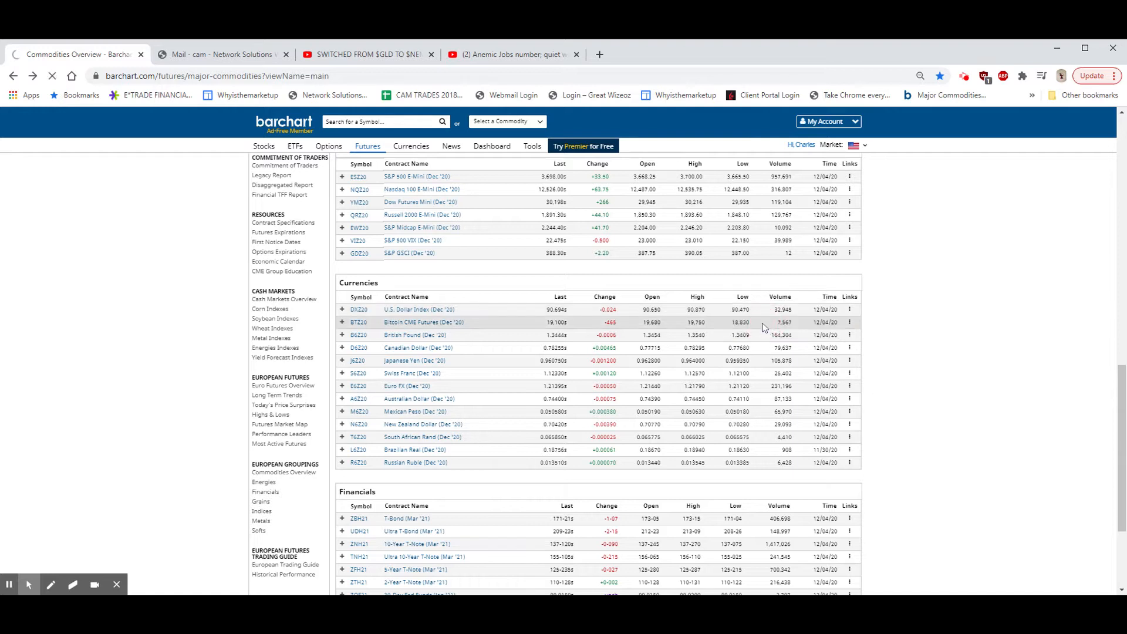
Open the DXZ20 interactive chart and set its range to 5Y.
{"action": "left_click", "coordinate": [420, 309]}
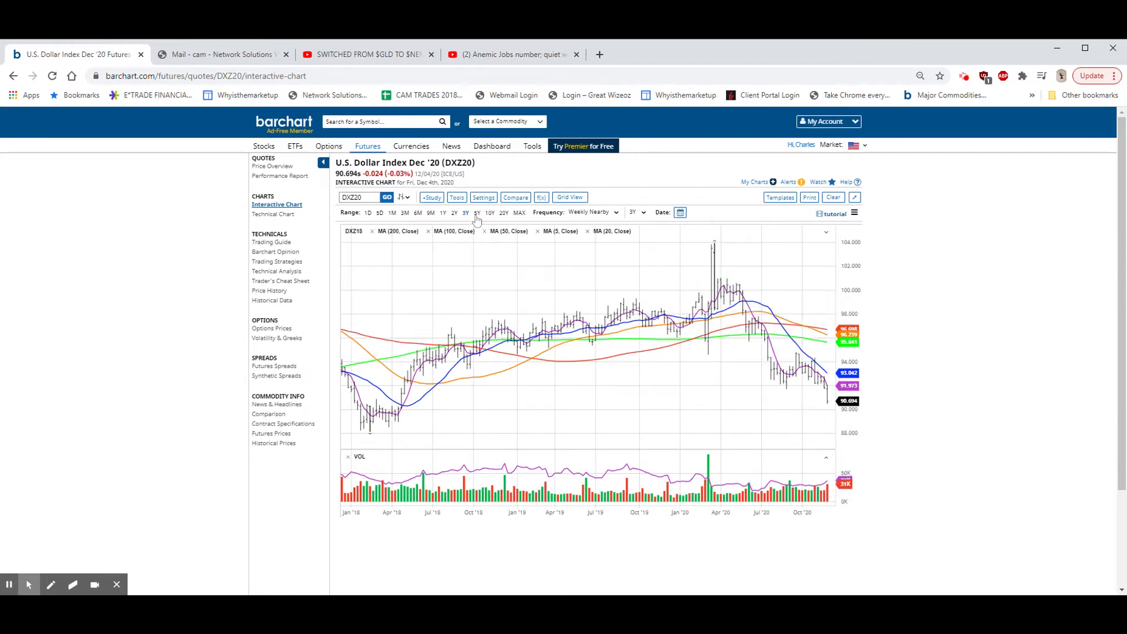
{"action": "left_click", "coordinate": [476, 212]}
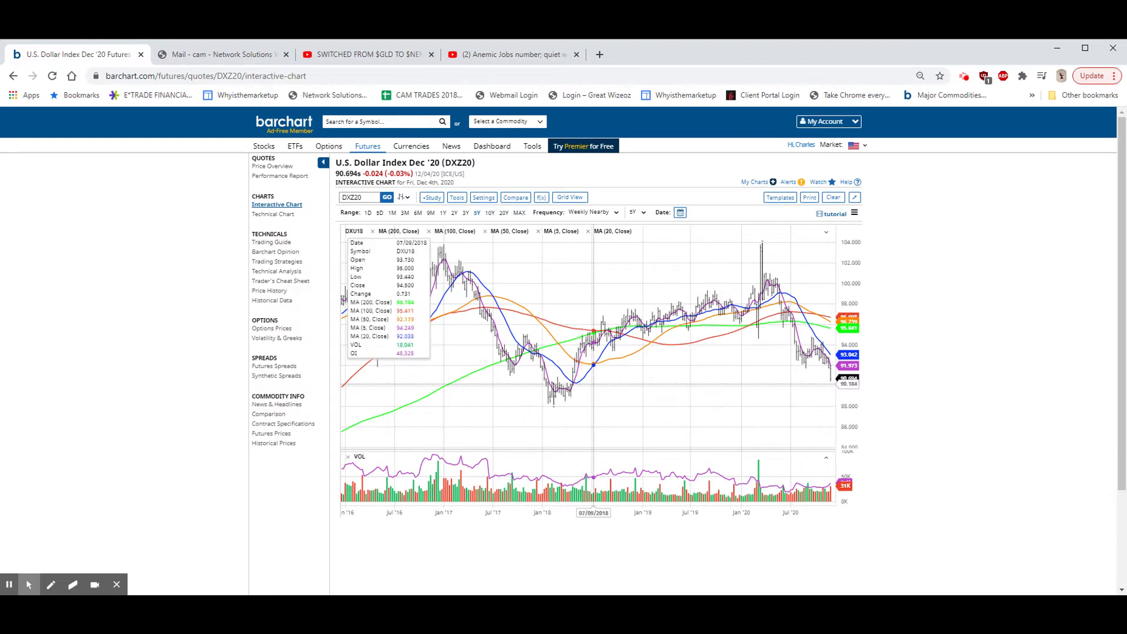
{"action": "mouse_move", "coordinate": [591, 403]}
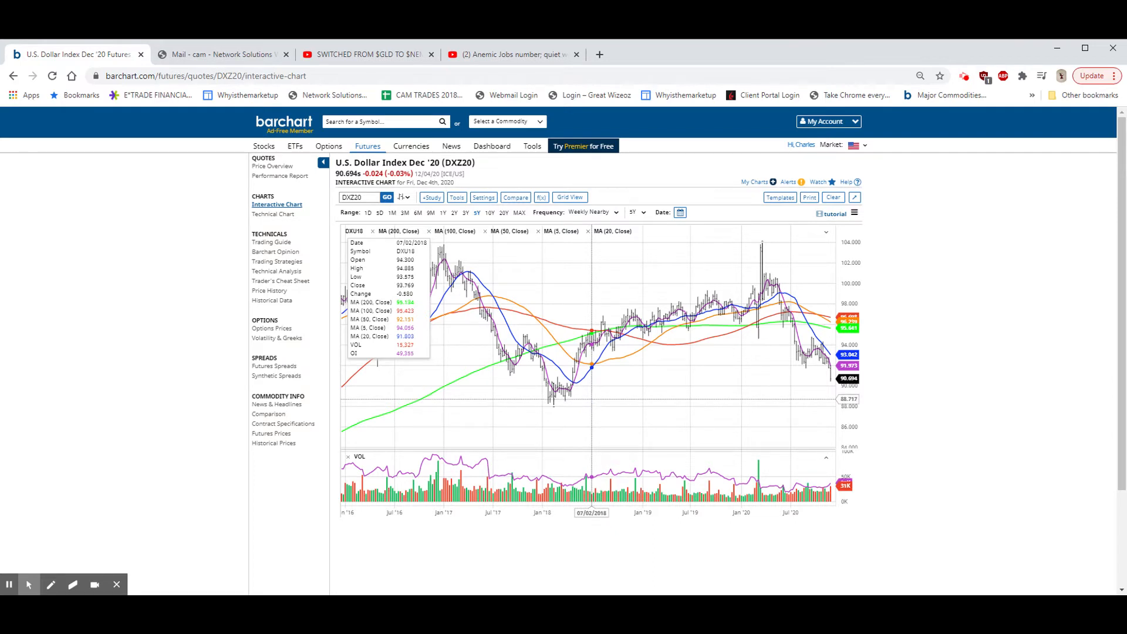
{"action": "mouse_move", "coordinate": [557, 419]}
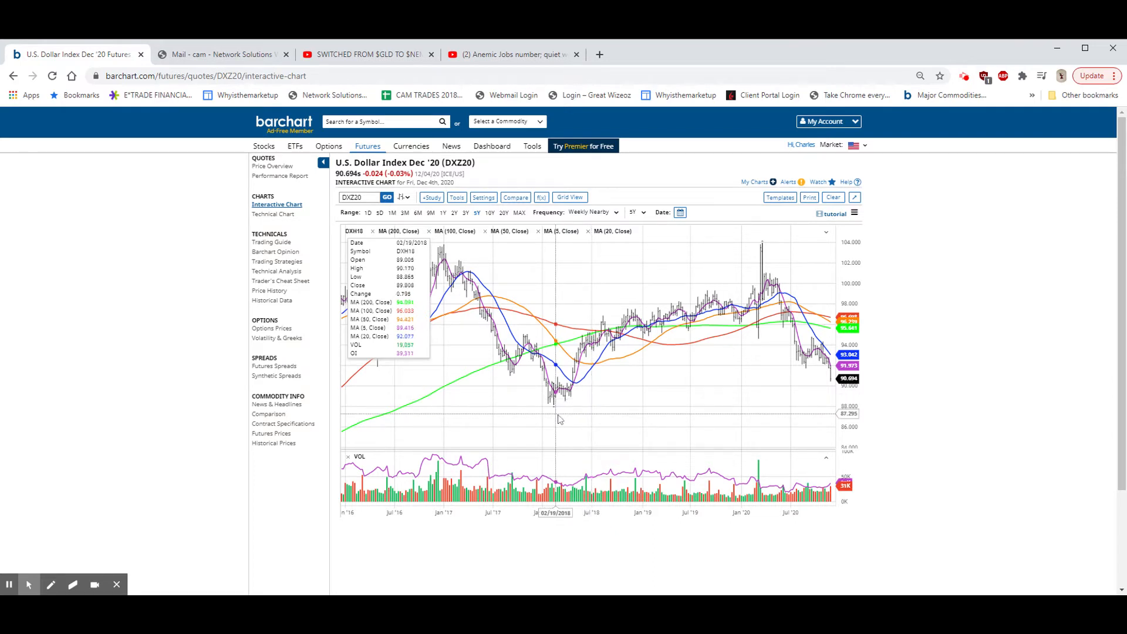
{"action": "mouse_move", "coordinate": [367, 415]}
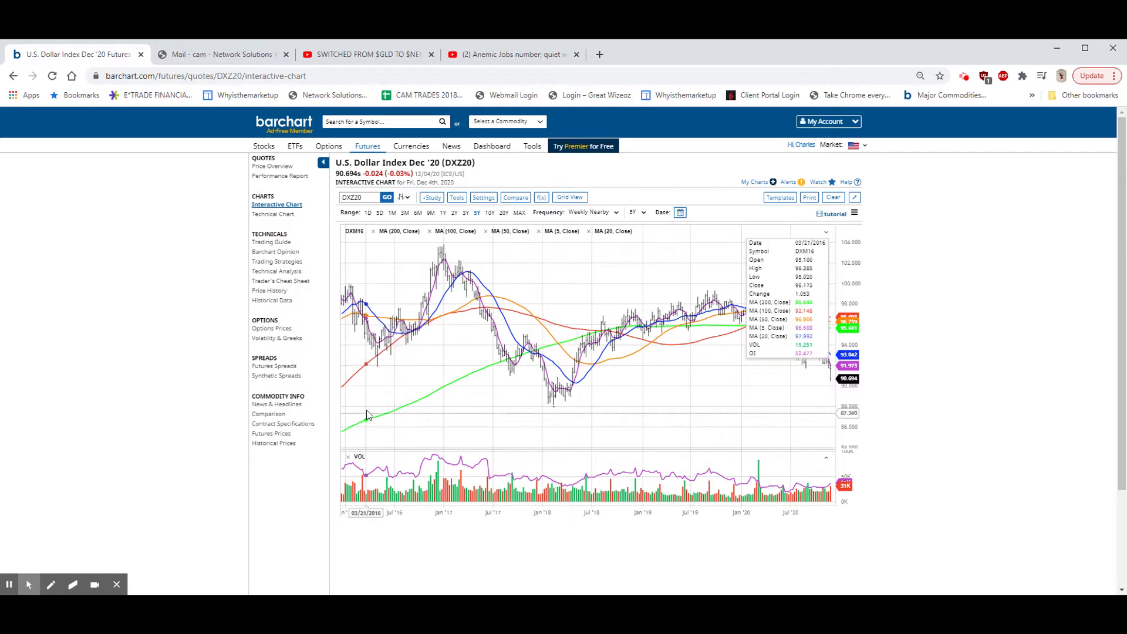
Set the DXZ20 chart range to 10Y, showing monthly bars from 2011 to 2021.
{"action": "left_click", "coordinate": [490, 211]}
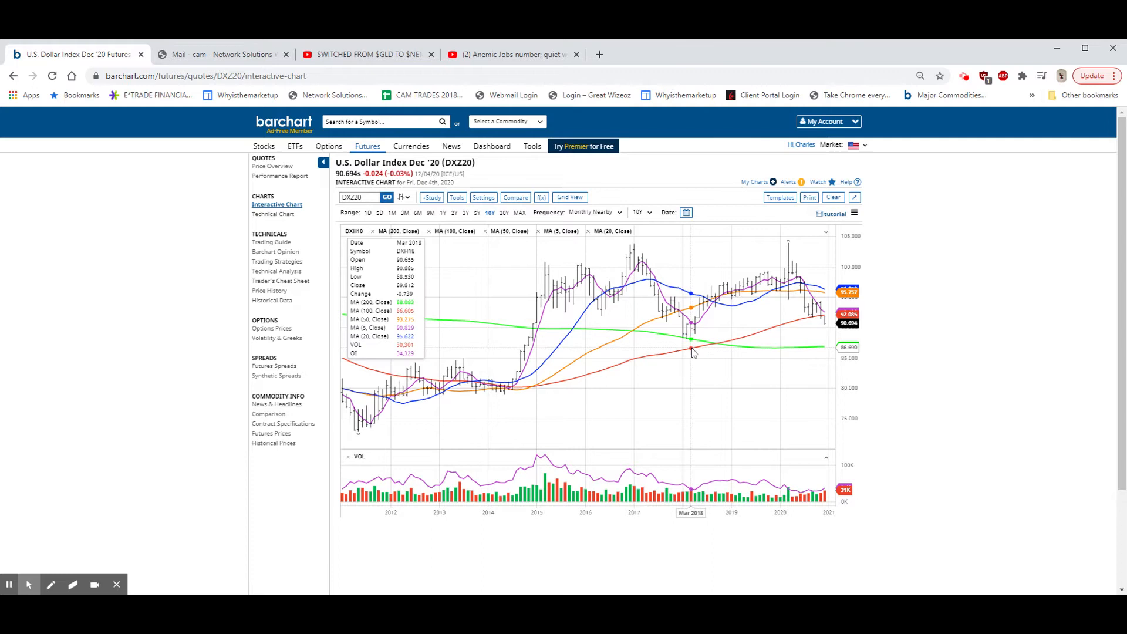
{"action": "mouse_move", "coordinate": [686, 330]}
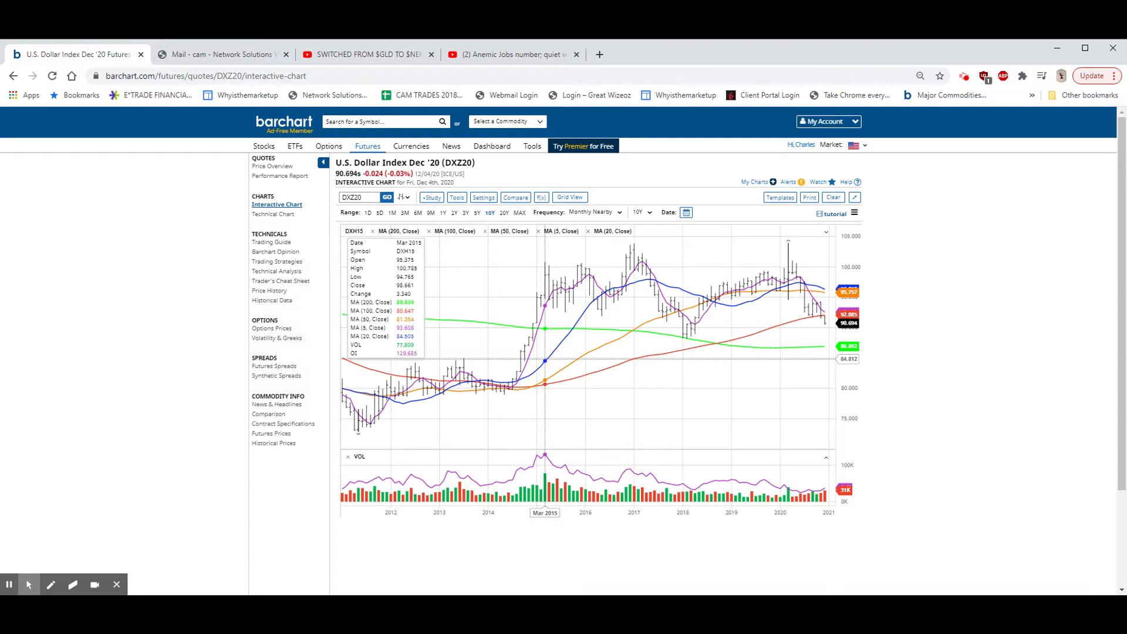
{"action": "mouse_move", "coordinate": [532, 357]}
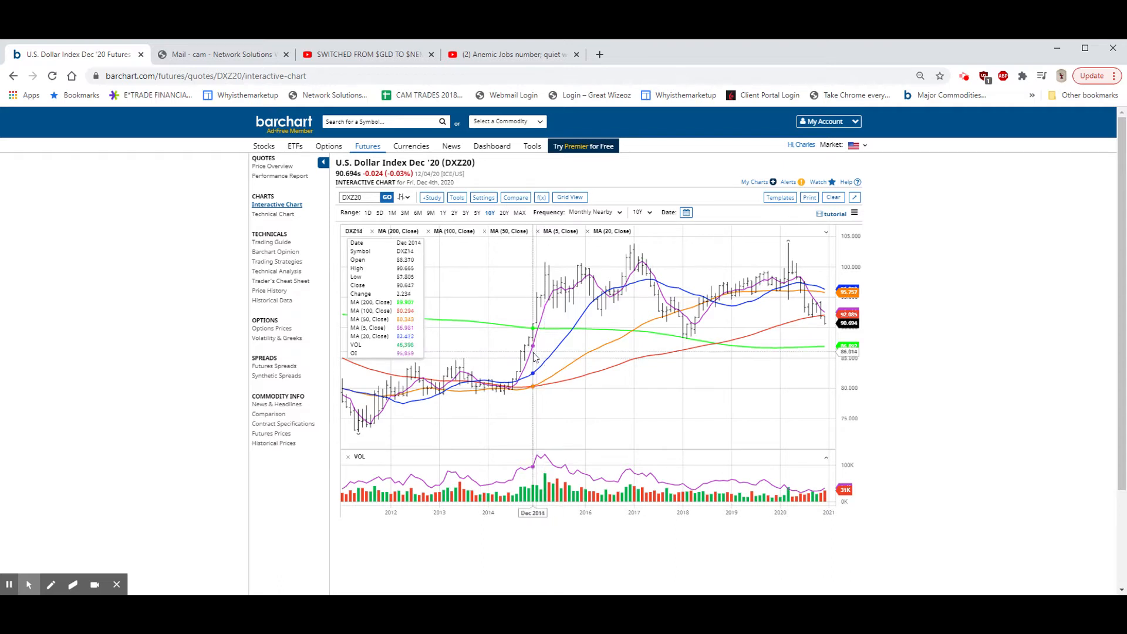
Set the dollar index chart range to 5Y and choose a different bar frequency.
{"action": "left_click", "coordinate": [644, 212]}
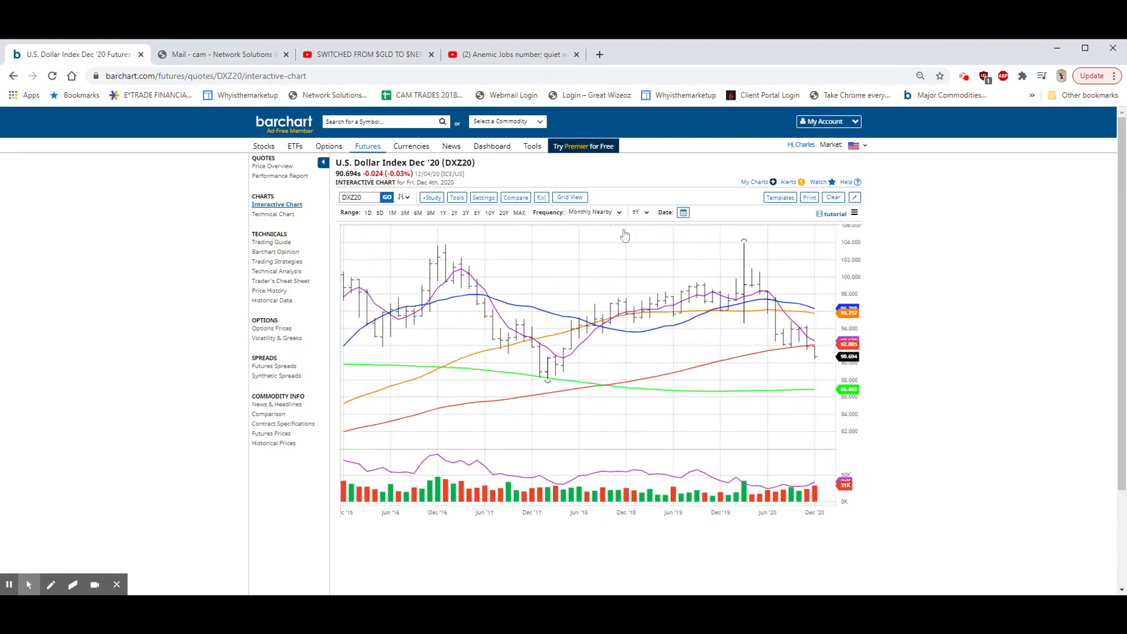
{"action": "left_click", "coordinate": [617, 212]}
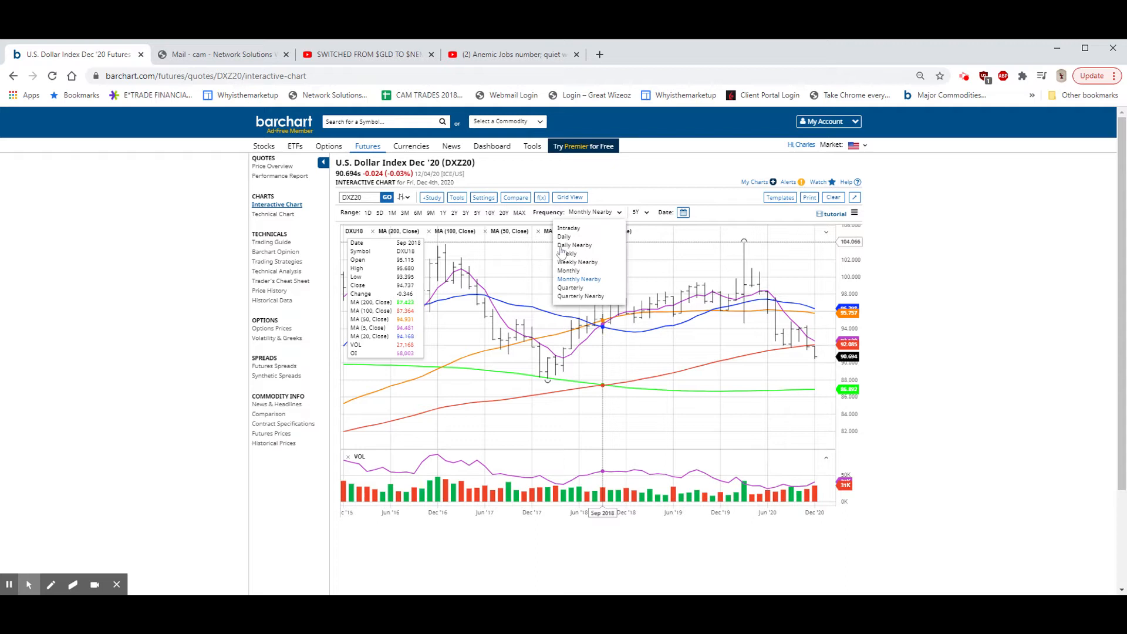
{"action": "left_click", "coordinate": [567, 253]}
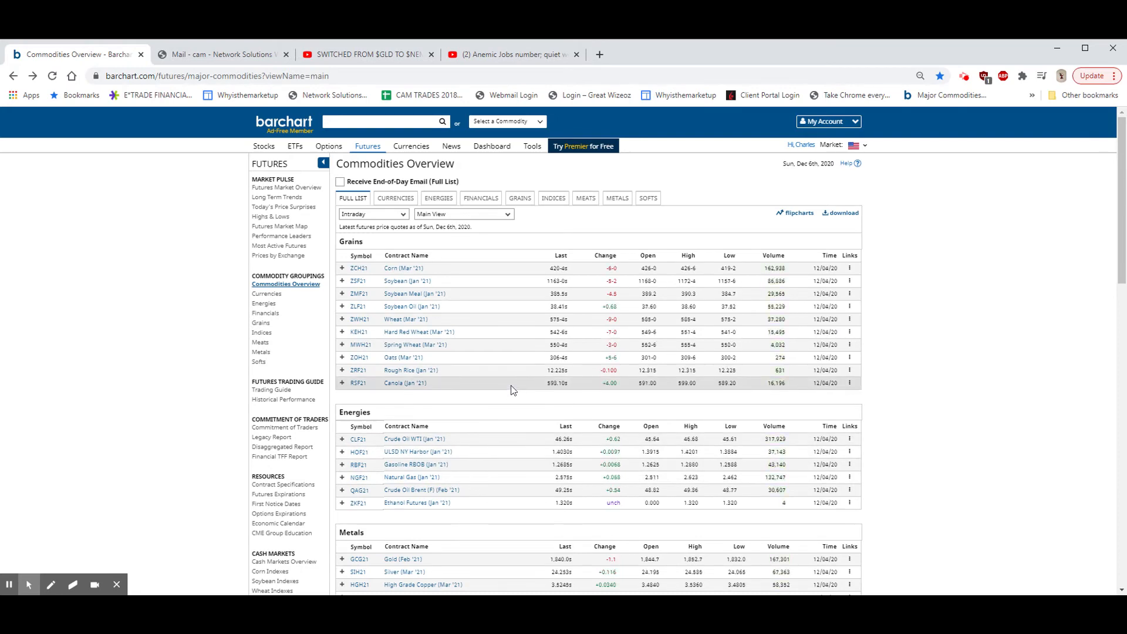
Scroll to the Metals futures and open the Platinum (Jan '21) links menu.
{"action": "scroll", "scroll_direction": "down", "scroll_amount": 3}
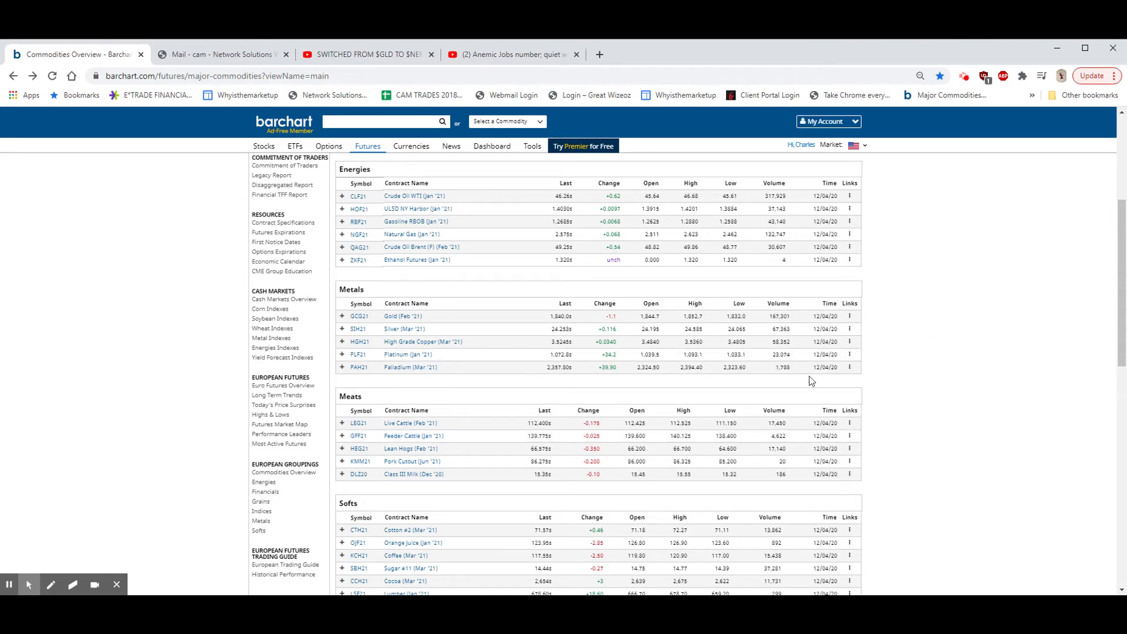
{"action": "left_click", "coordinate": [848, 354]}
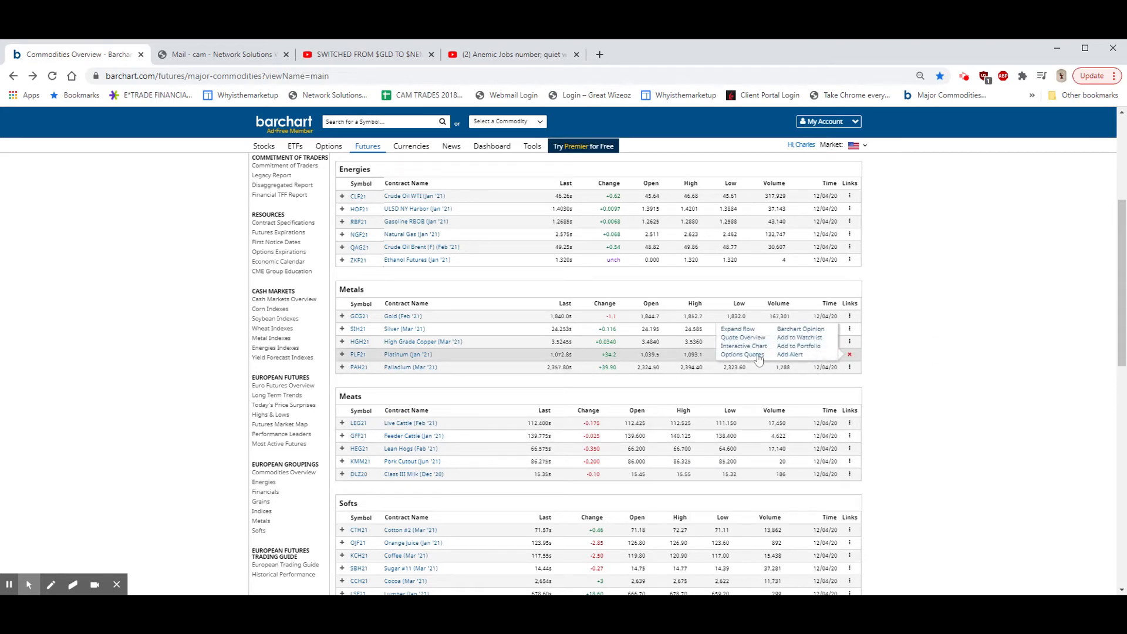
{"action": "left_click", "coordinate": [742, 346]}
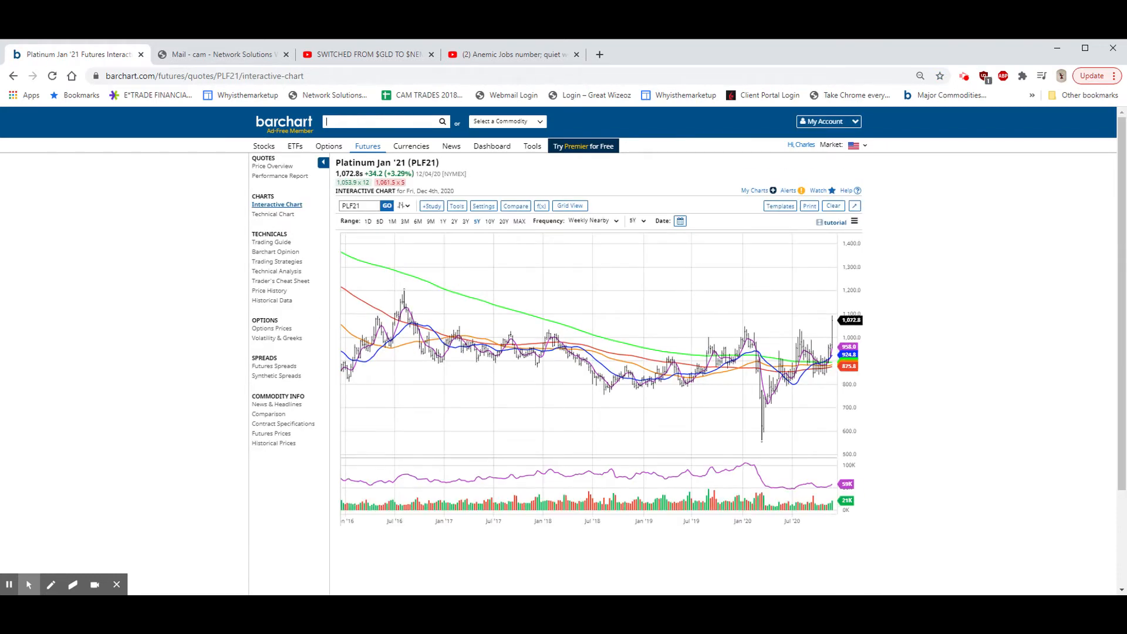
{"action": "mouse_move", "coordinate": [829, 365]}
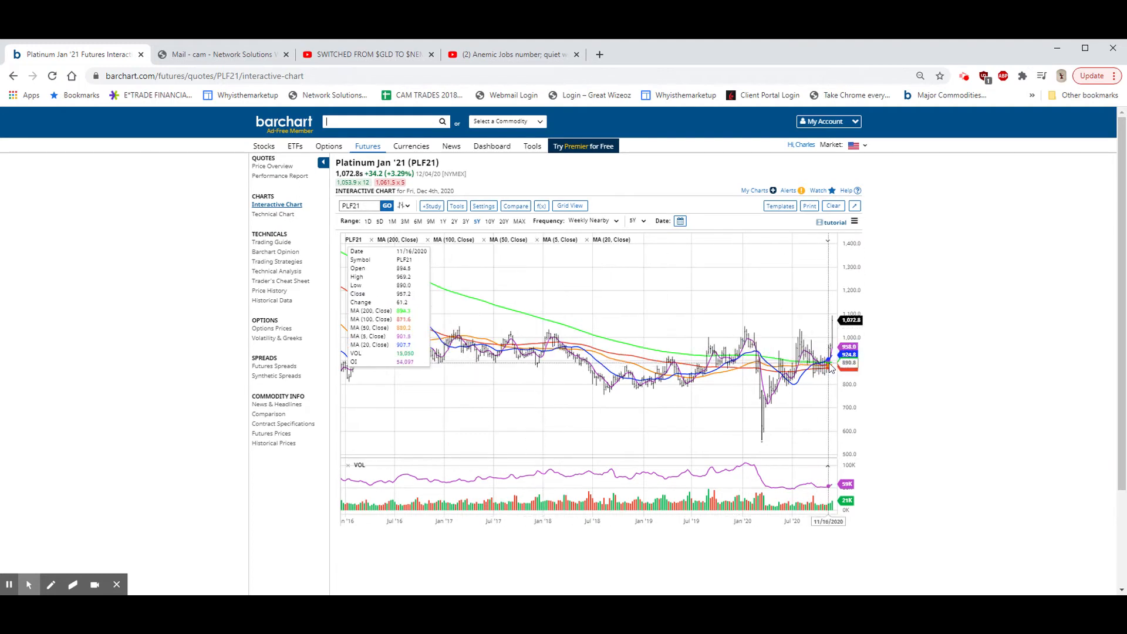
{"action": "mouse_move", "coordinate": [739, 338]}
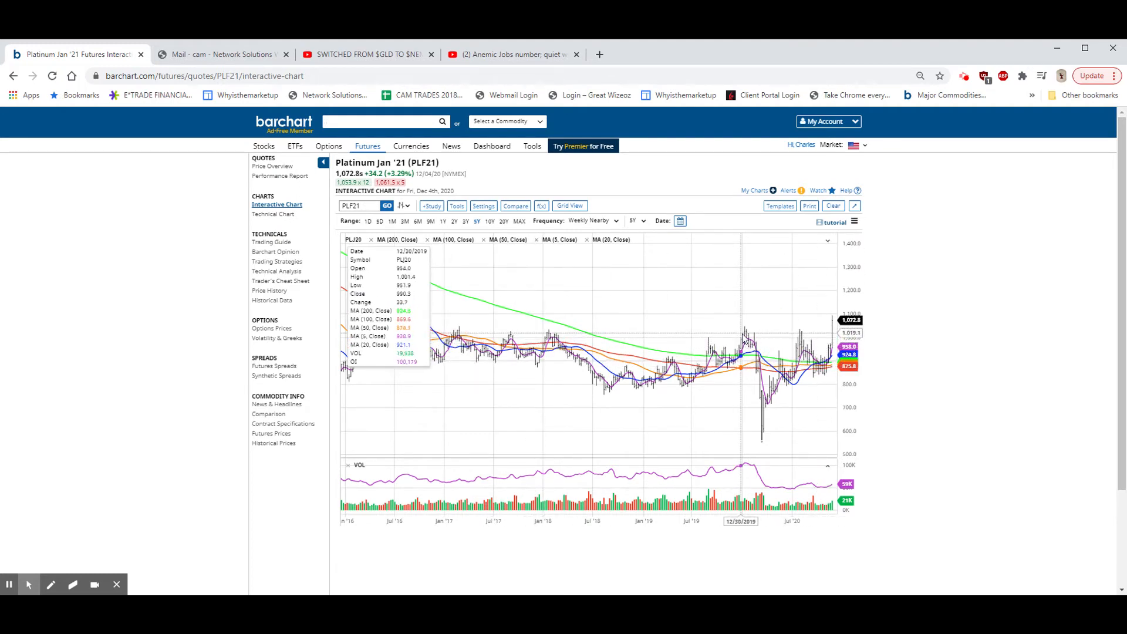
{"action": "mouse_move", "coordinate": [811, 366]}
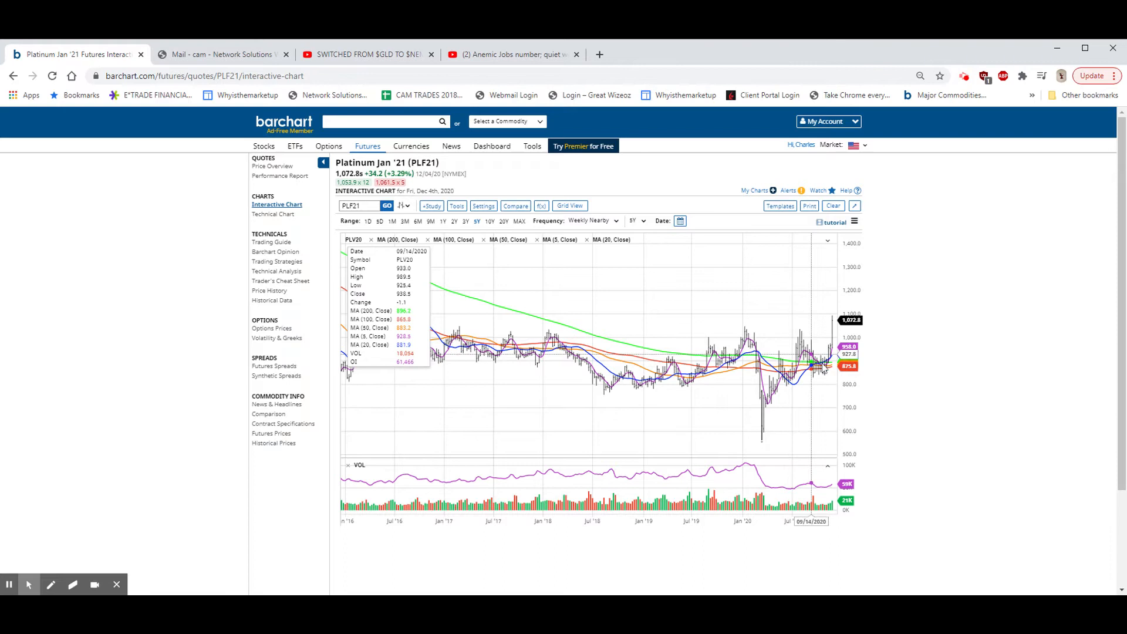
{"action": "mouse_move", "coordinate": [809, 333]}
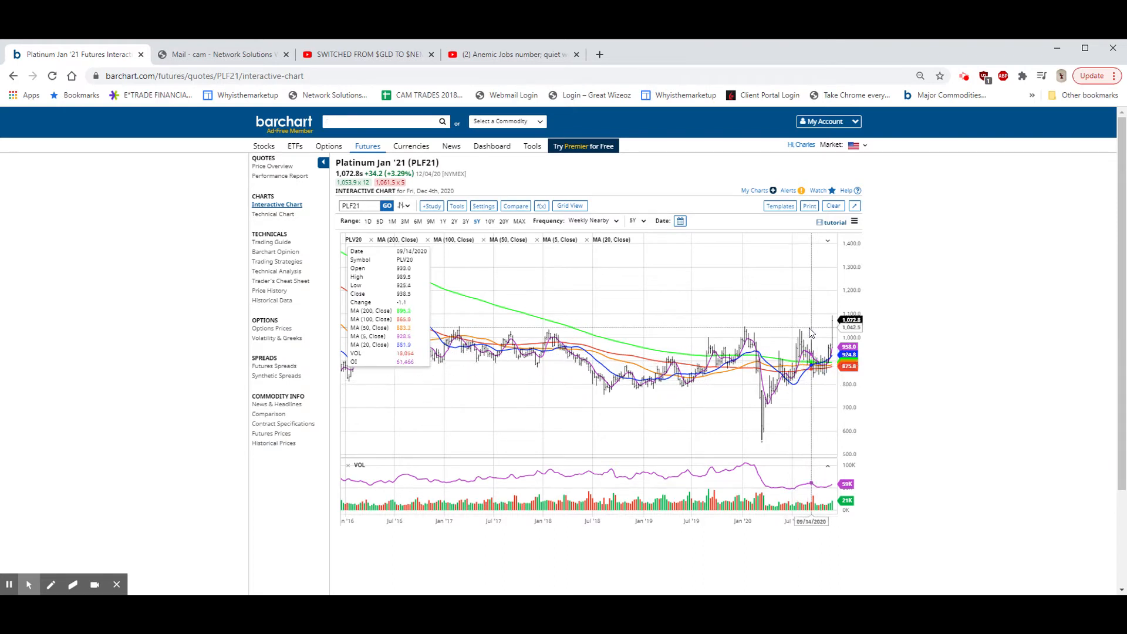
{"action": "mouse_move", "coordinate": [803, 371]}
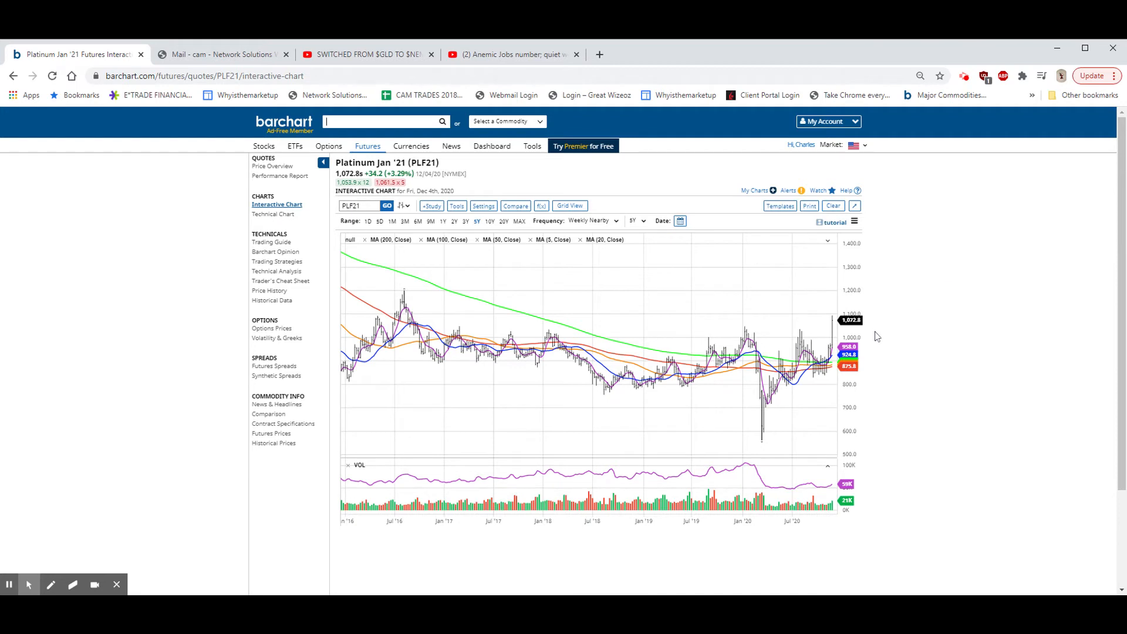
{"action": "mouse_move", "coordinate": [880, 327]}
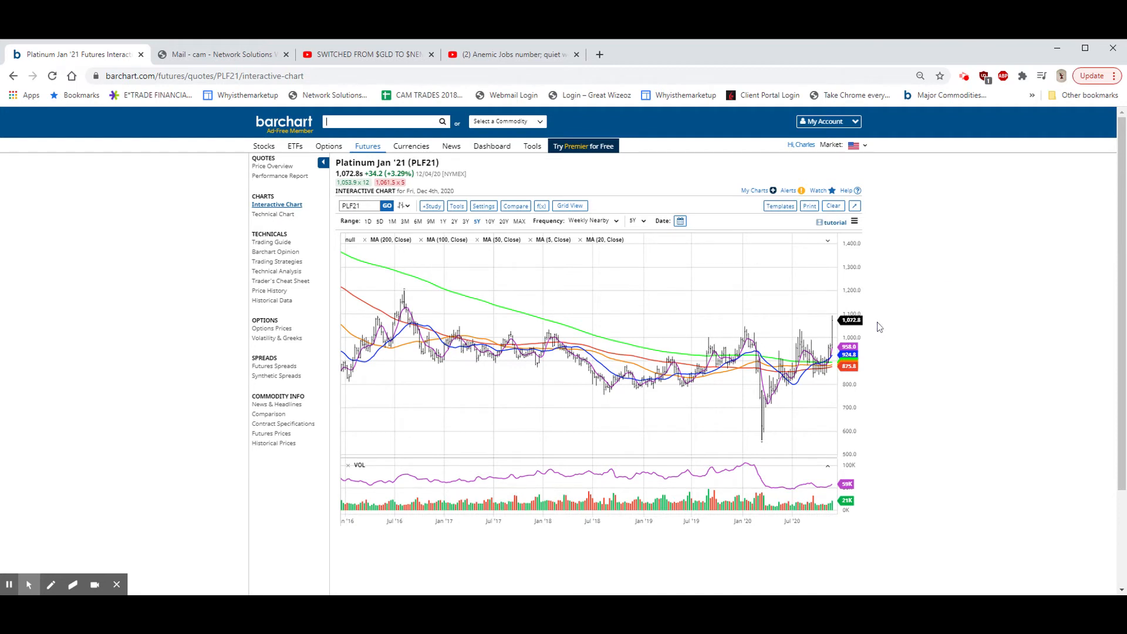
{"action": "mouse_move", "coordinate": [500, 228]}
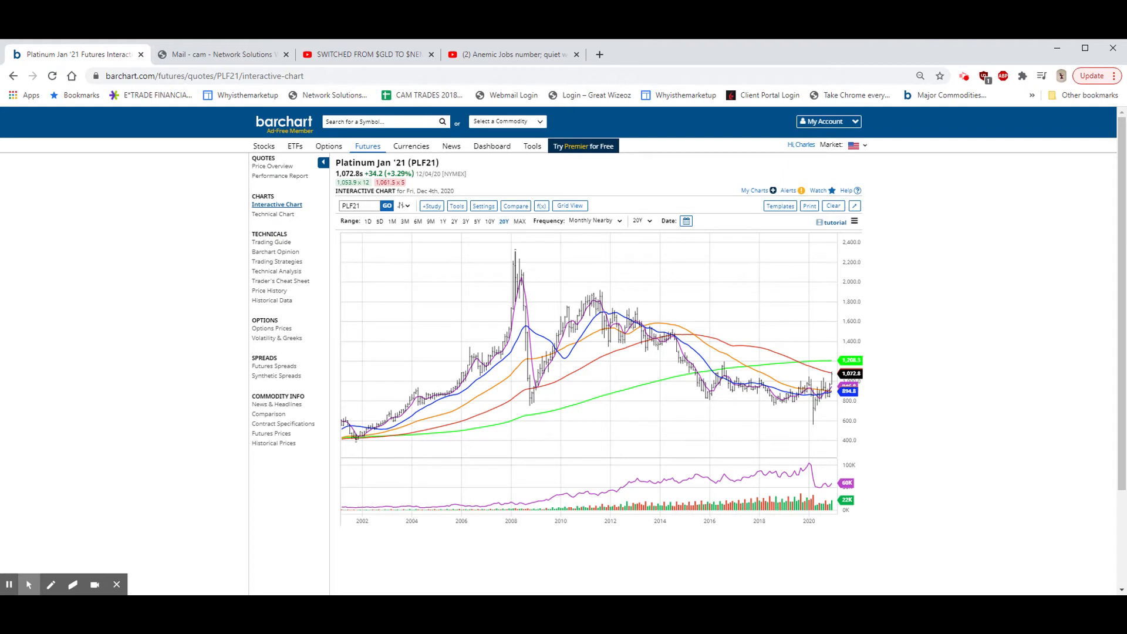
{"action": "mouse_move", "coordinate": [1064, 281]}
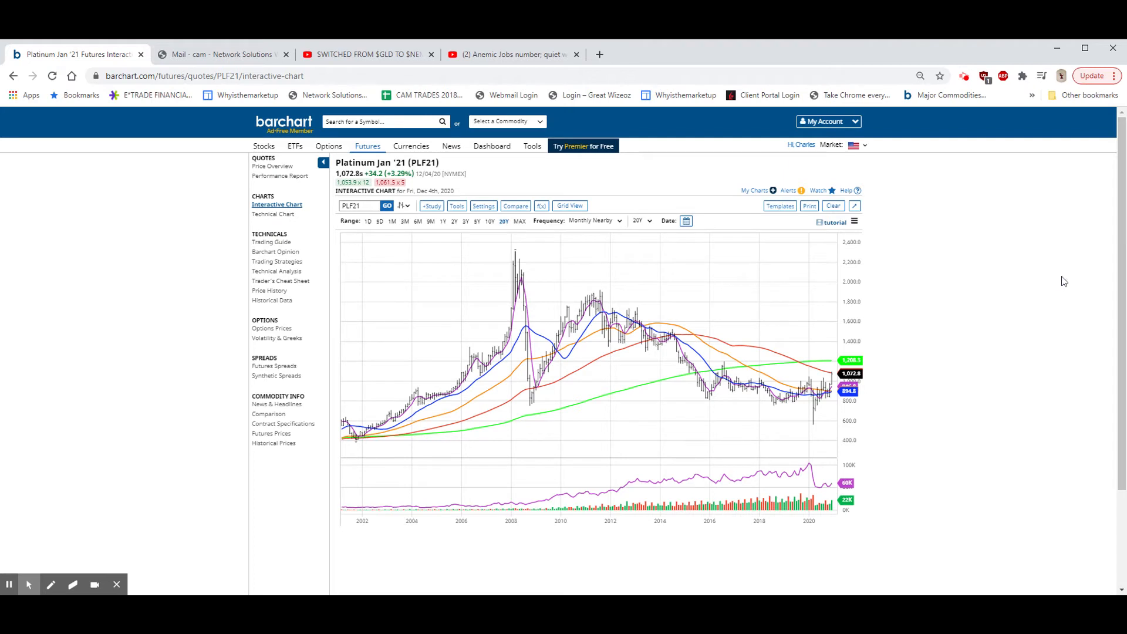
{"action": "mouse_move", "coordinate": [530, 282]}
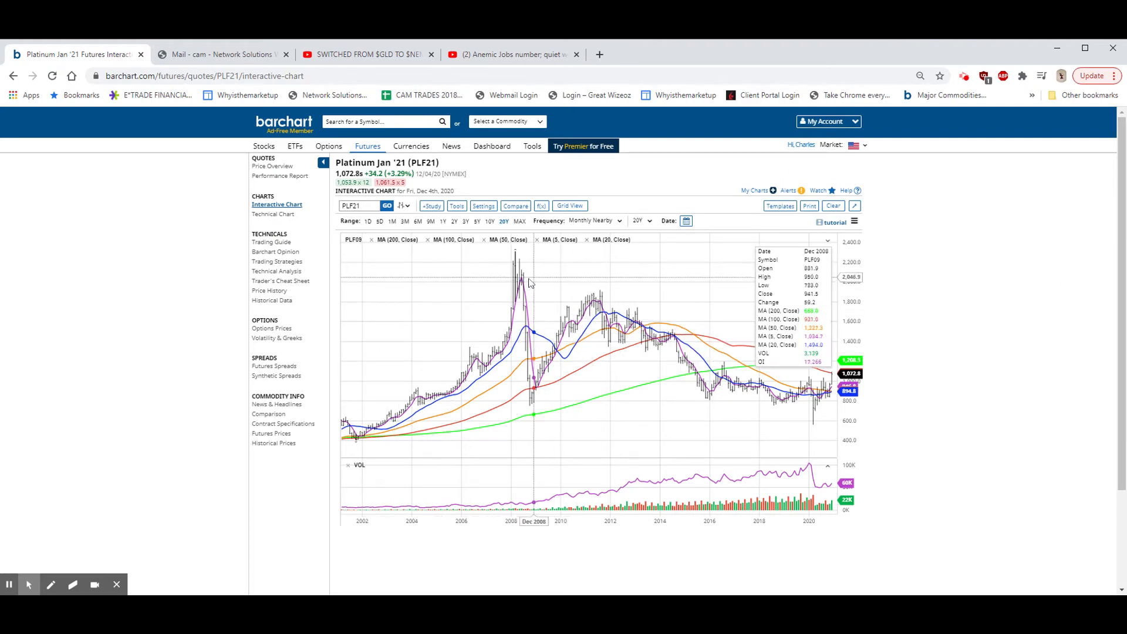
{"action": "mouse_move", "coordinate": [526, 300]}
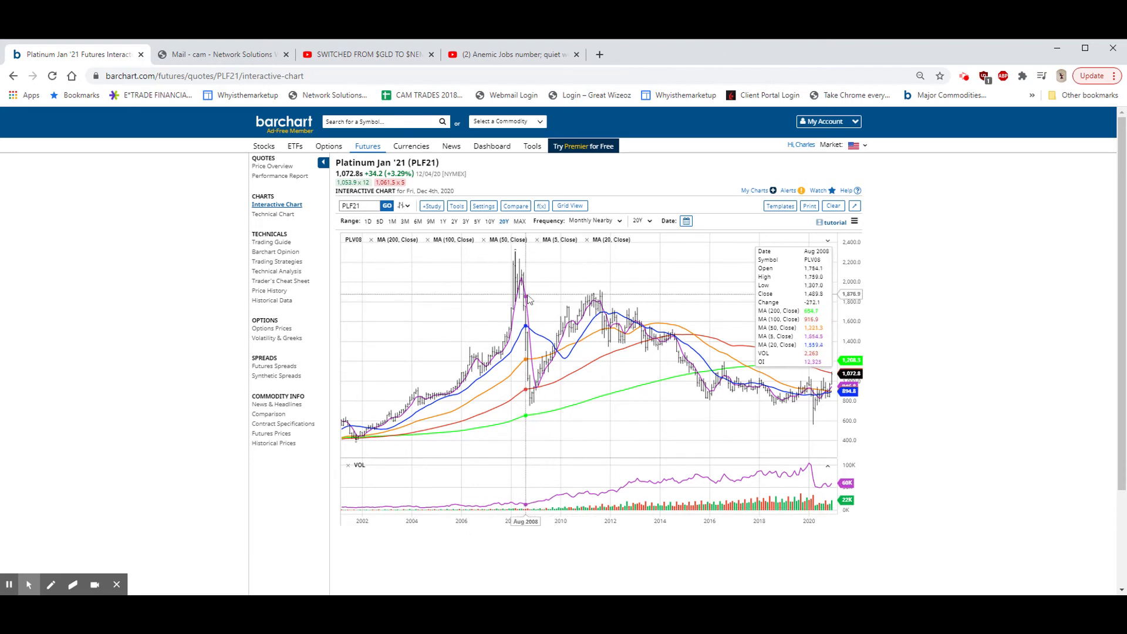
{"action": "mouse_move", "coordinate": [515, 273]}
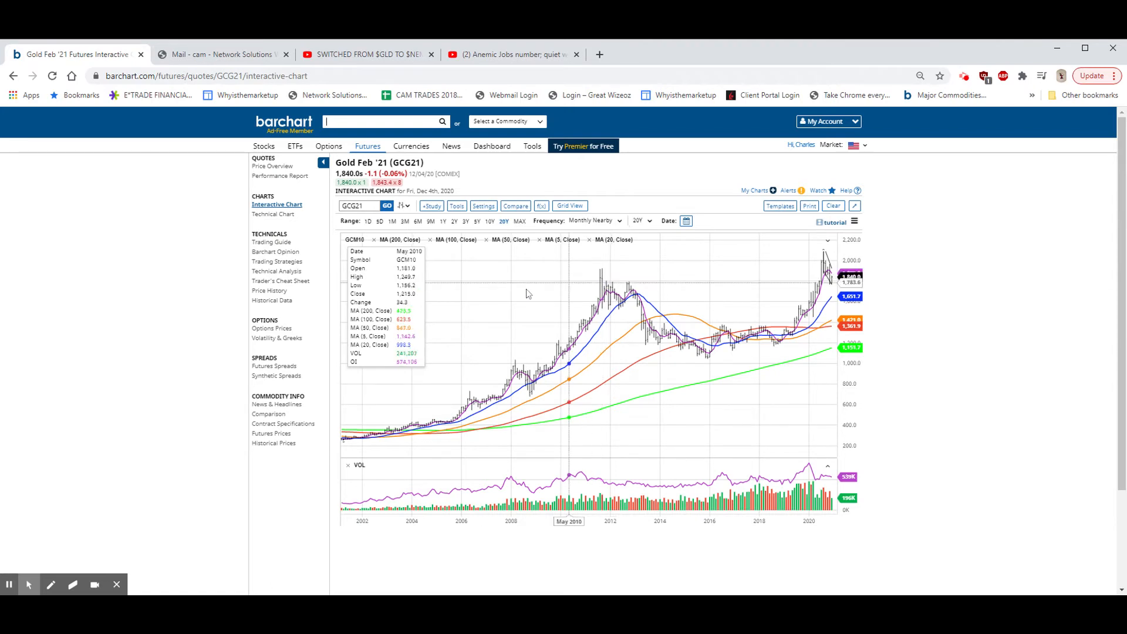
{"action": "mouse_move", "coordinate": [505, 398]}
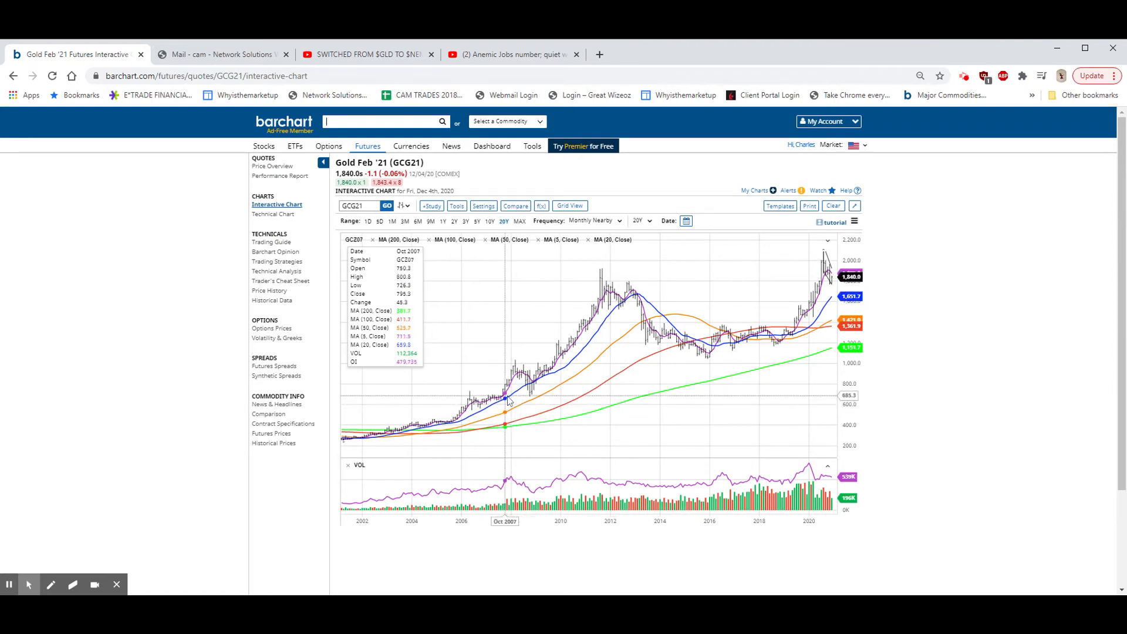
{"action": "mouse_move", "coordinate": [516, 384]}
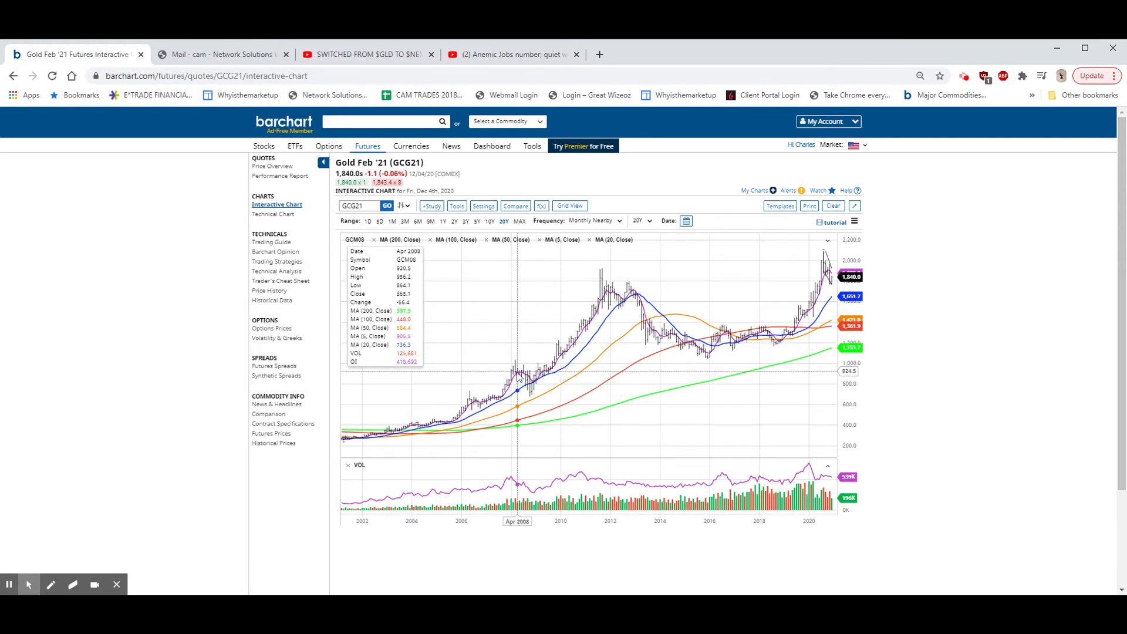
{"action": "mouse_move", "coordinate": [519, 374]}
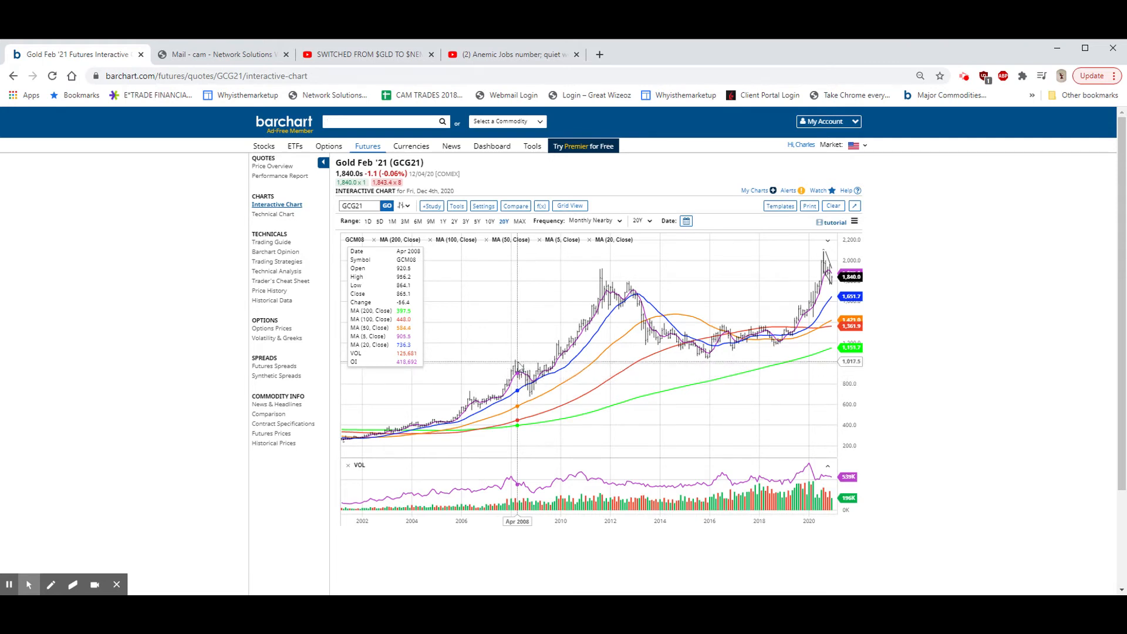
{"action": "mouse_move", "coordinate": [55, 310]}
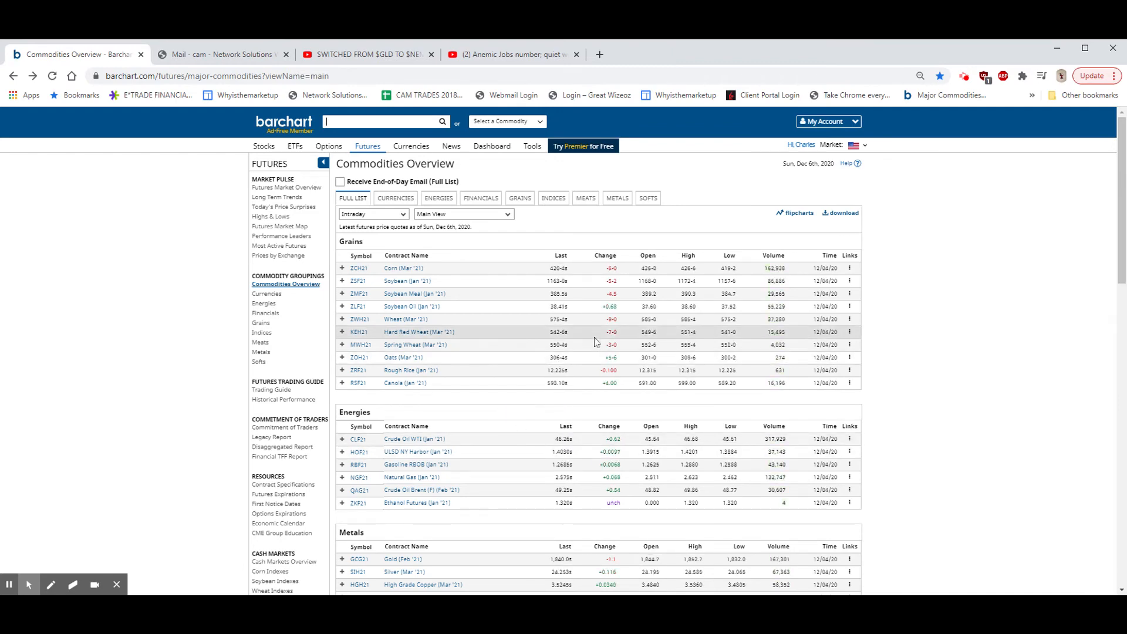
Scroll to Metals and open the Palladium Mar '21 interactive chart.
{"action": "scroll", "scroll_direction": "down", "scroll_amount": 3}
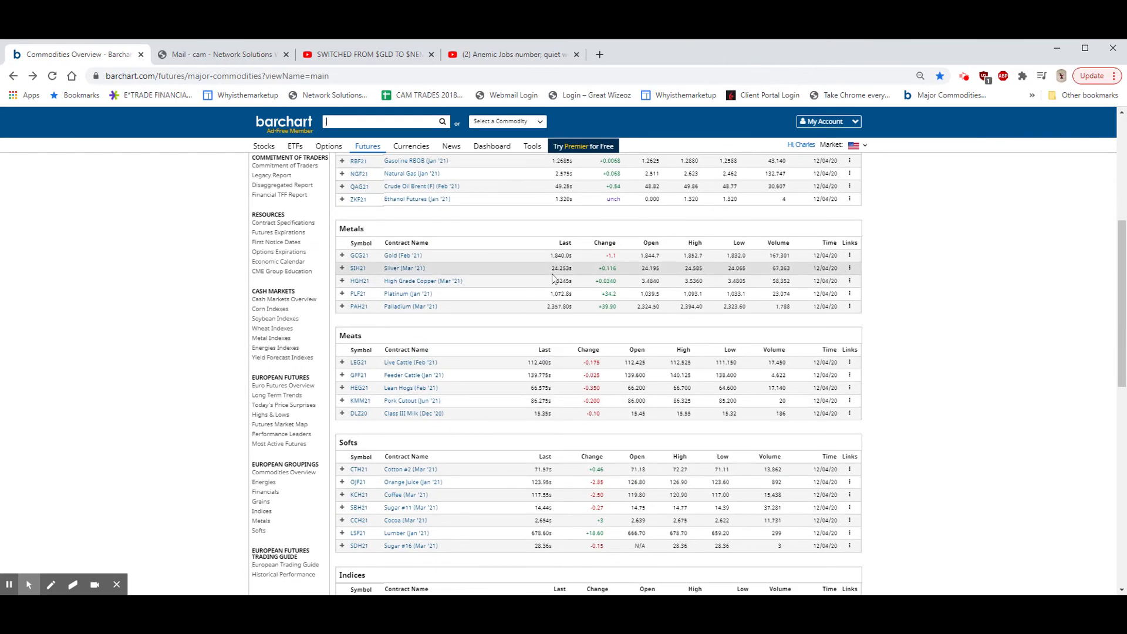
{"action": "mouse_move", "coordinate": [556, 317]}
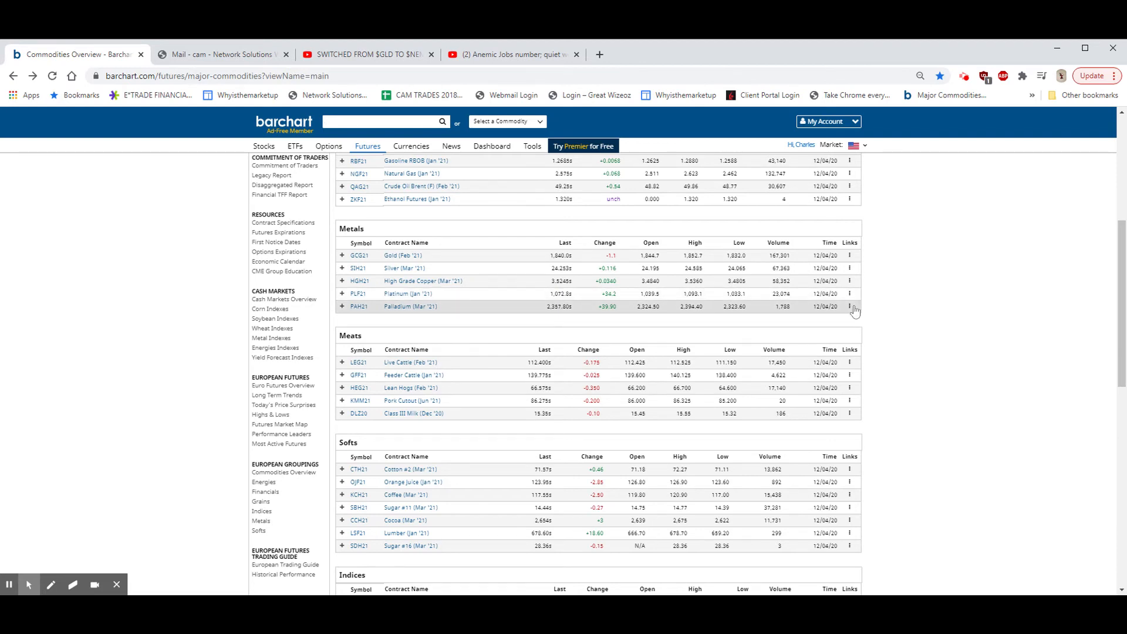
{"action": "left_click", "coordinate": [848, 305]}
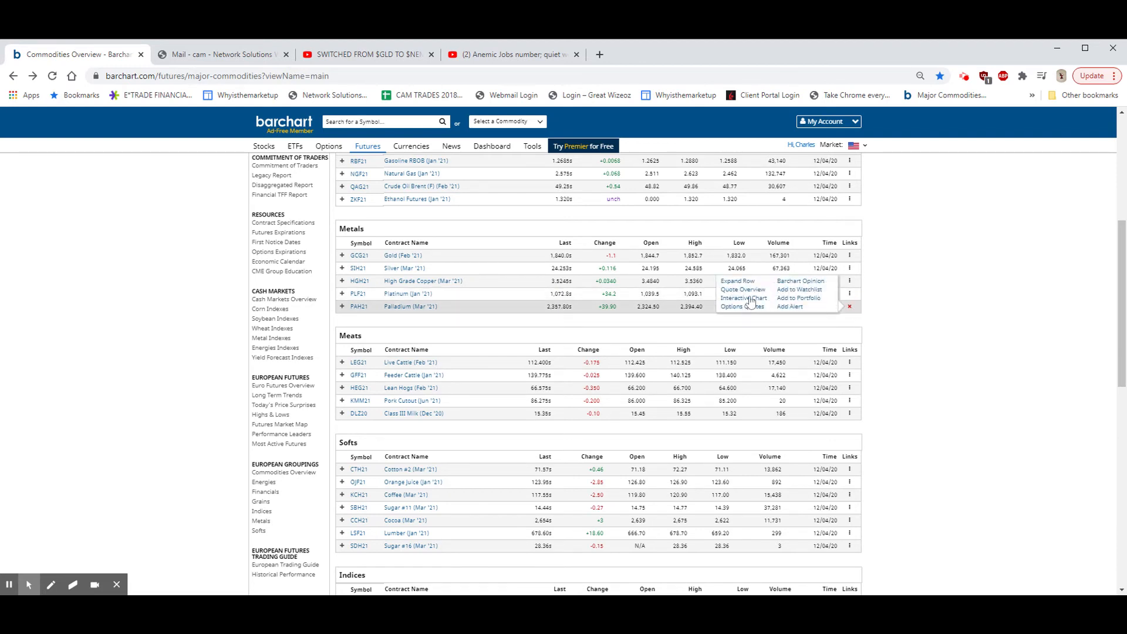
{"action": "left_click", "coordinate": [743, 298]}
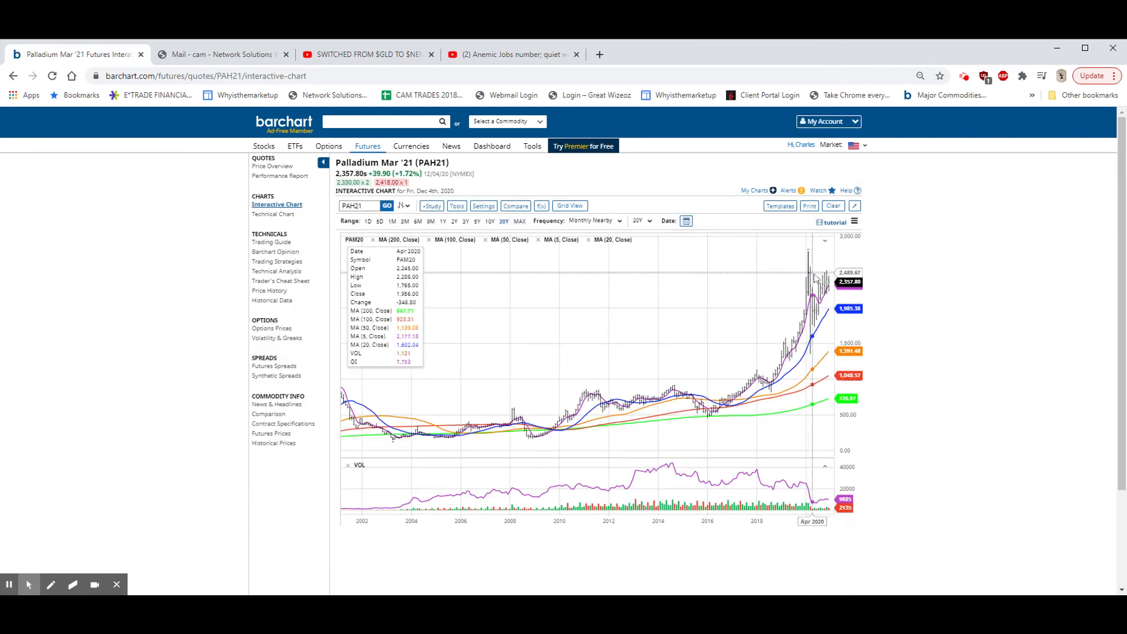
{"action": "mouse_move", "coordinate": [810, 366]}
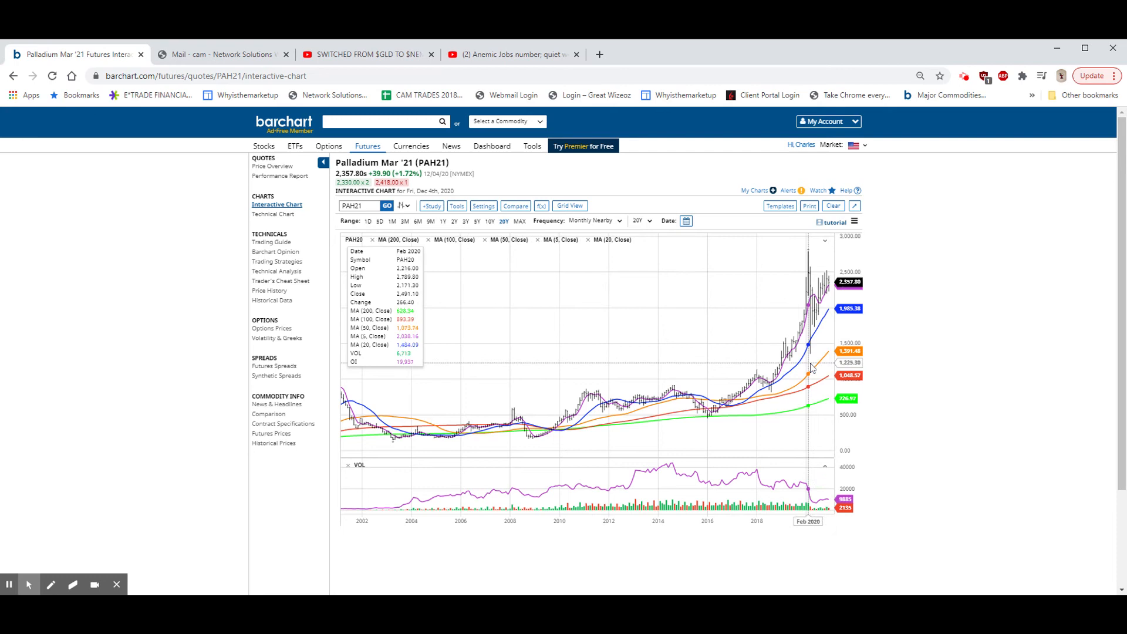
{"action": "mouse_move", "coordinate": [543, 349]}
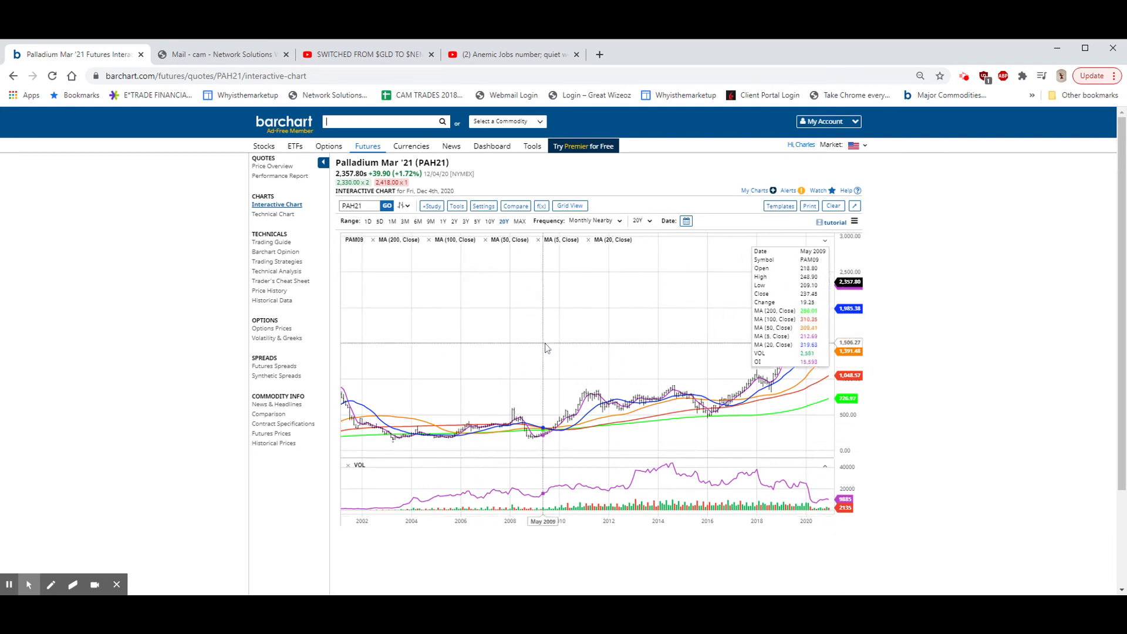
{"action": "mouse_move", "coordinate": [893, 400]}
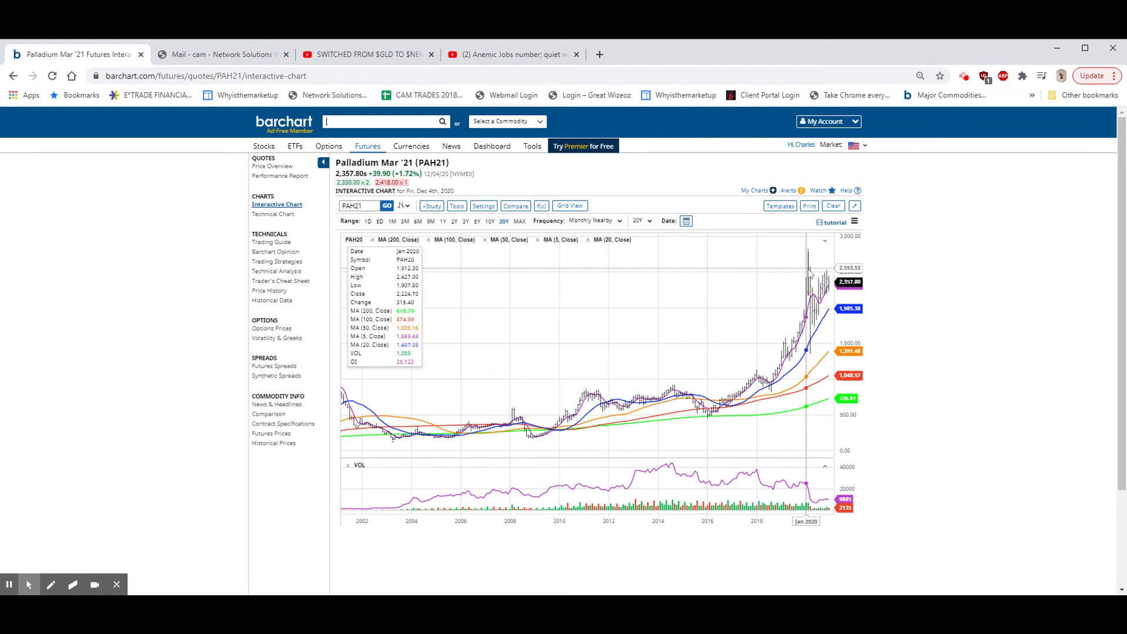
{"action": "mouse_move", "coordinate": [809, 266]}
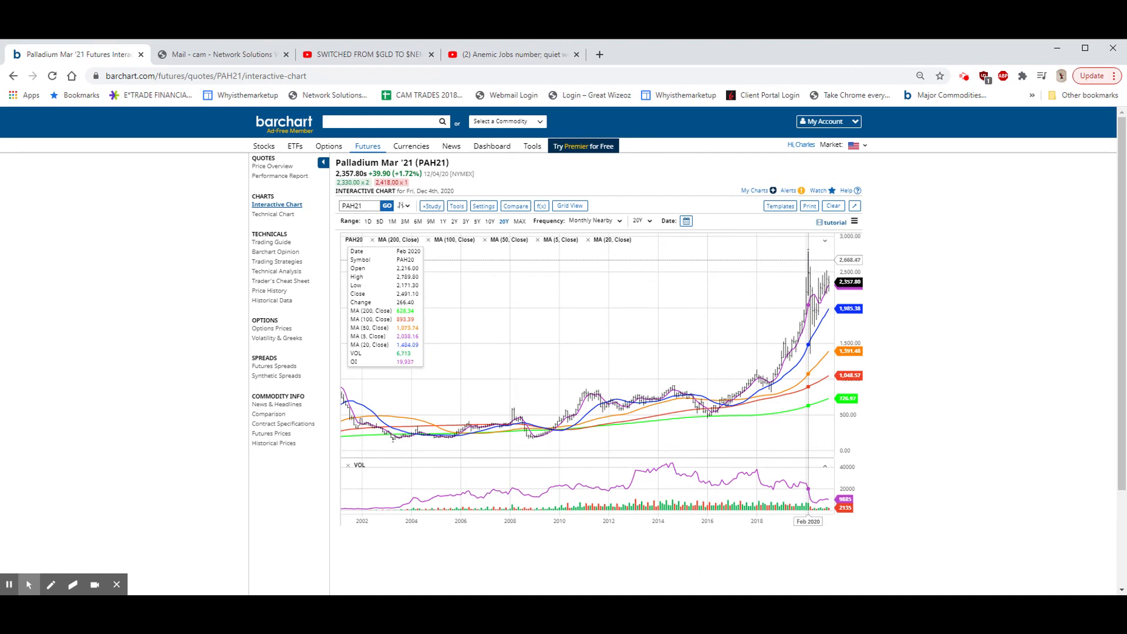
{"action": "mouse_move", "coordinate": [951, 308]}
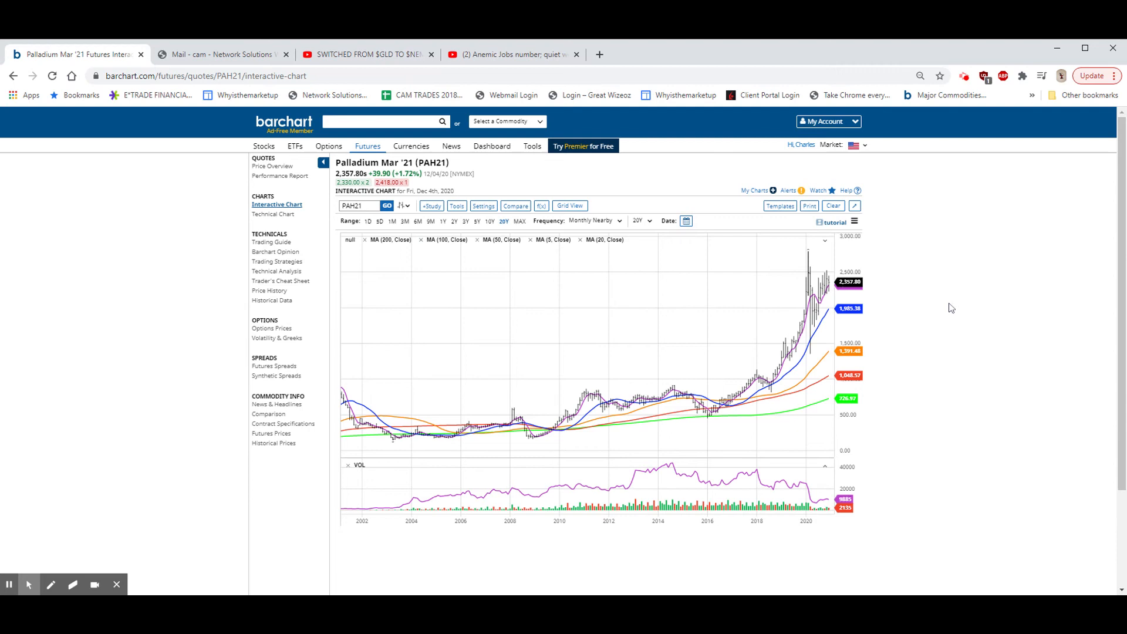
{"action": "mouse_move", "coordinate": [933, 291]}
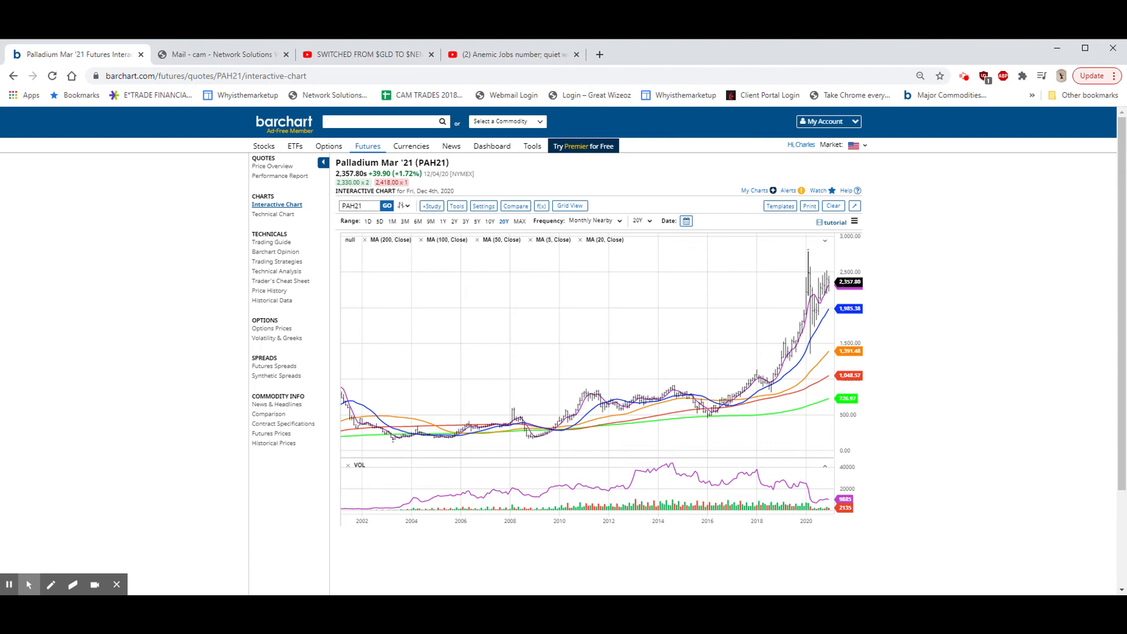
{"action": "left_click", "coordinate": [381, 121]}
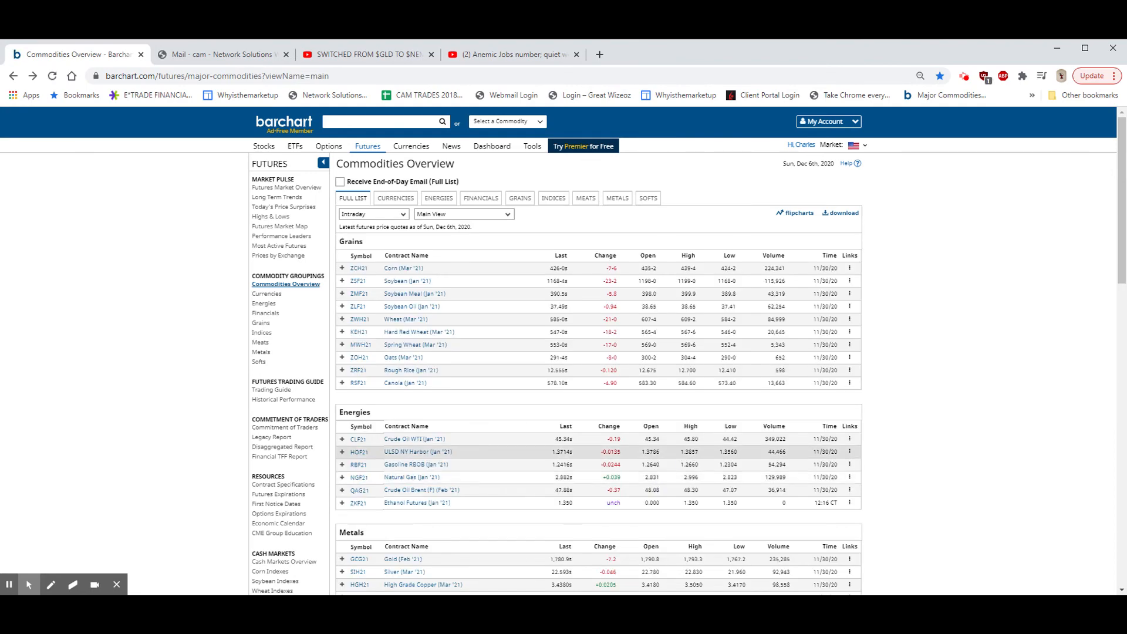
Scroll to Metals and open the Gold Feb '21 interactive chart.
{"action": "scroll", "scroll_direction": "down", "scroll_amount": 3}
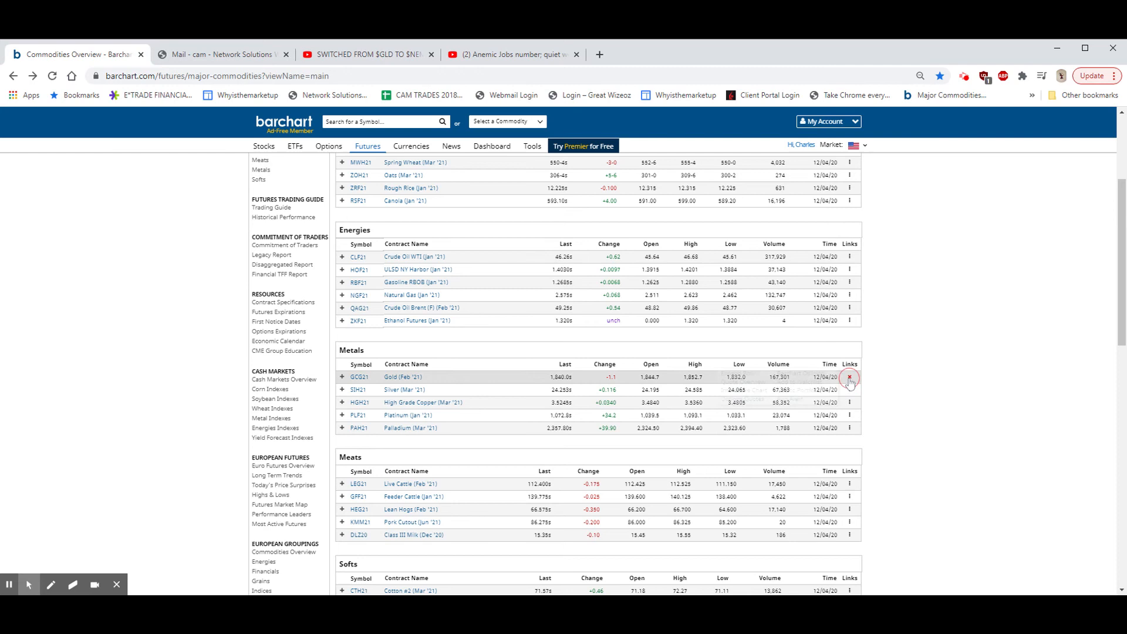
{"action": "left_click", "coordinate": [848, 376]}
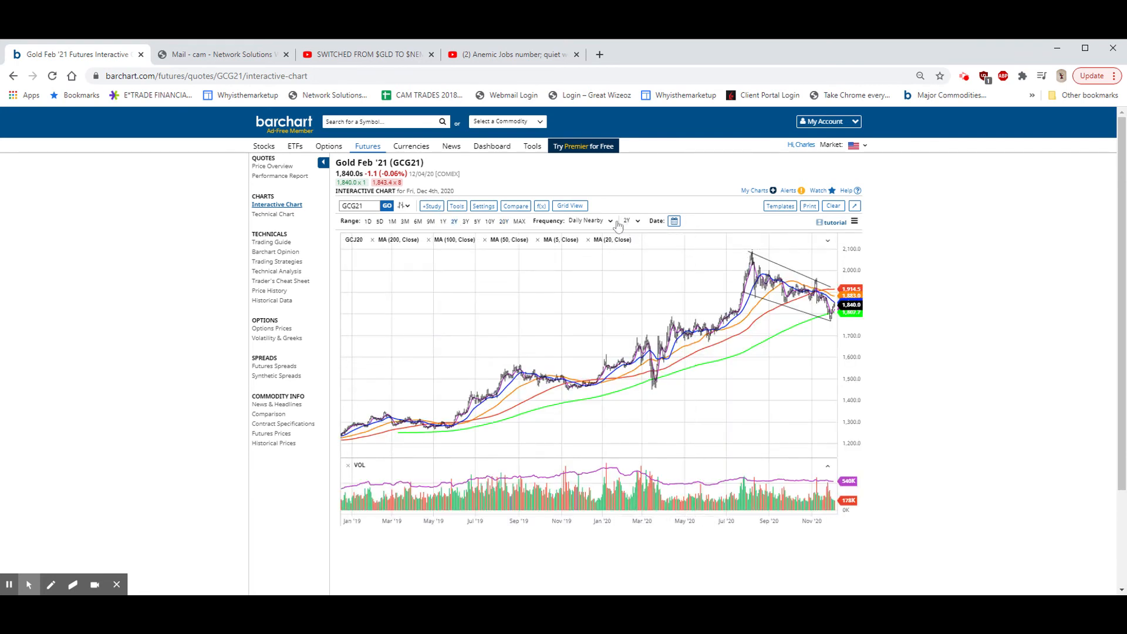
Change the GCG21 chart's frequency from Daily Nearby to Weekly Nearby.
{"action": "left_click", "coordinate": [610, 220]}
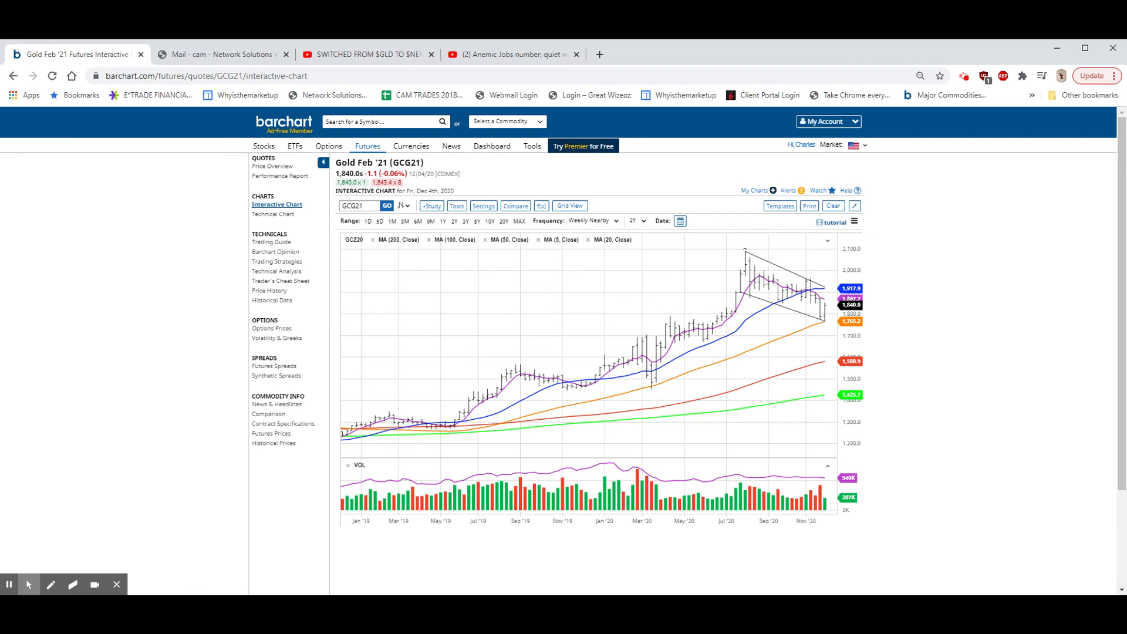
{"action": "mouse_move", "coordinate": [787, 295]}
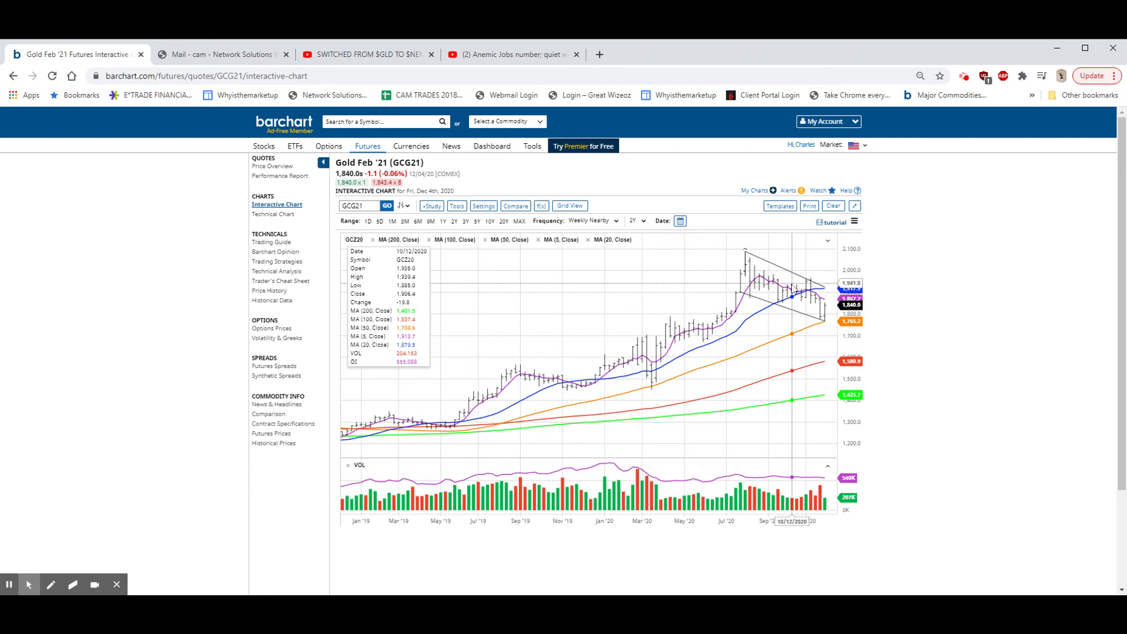
{"action": "mouse_move", "coordinate": [792, 289]}
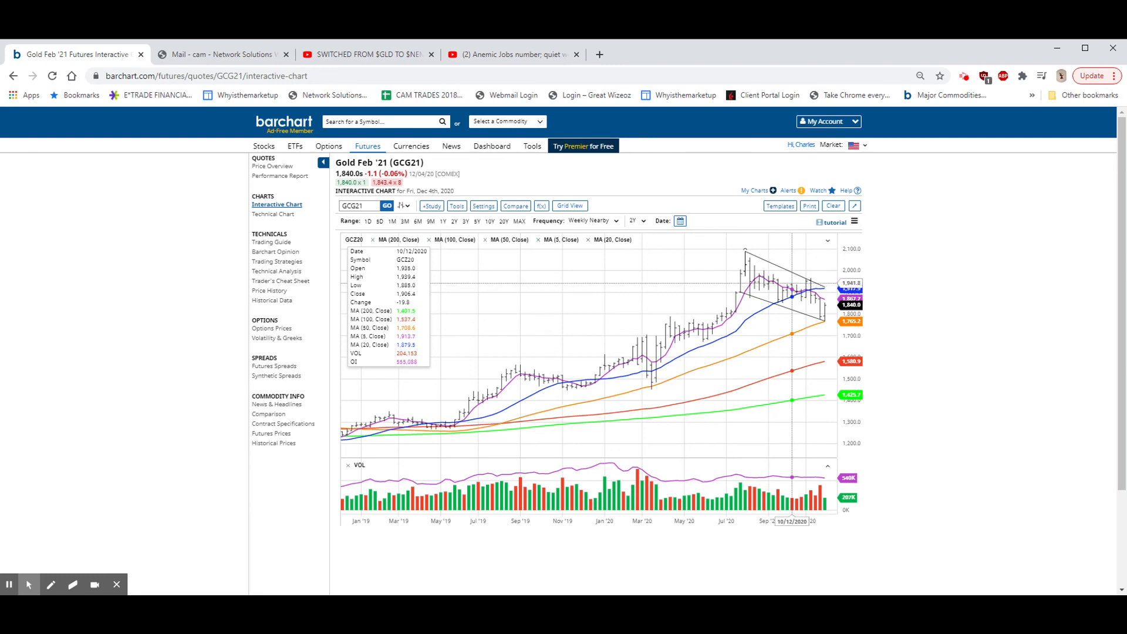
{"action": "mouse_move", "coordinate": [820, 287]}
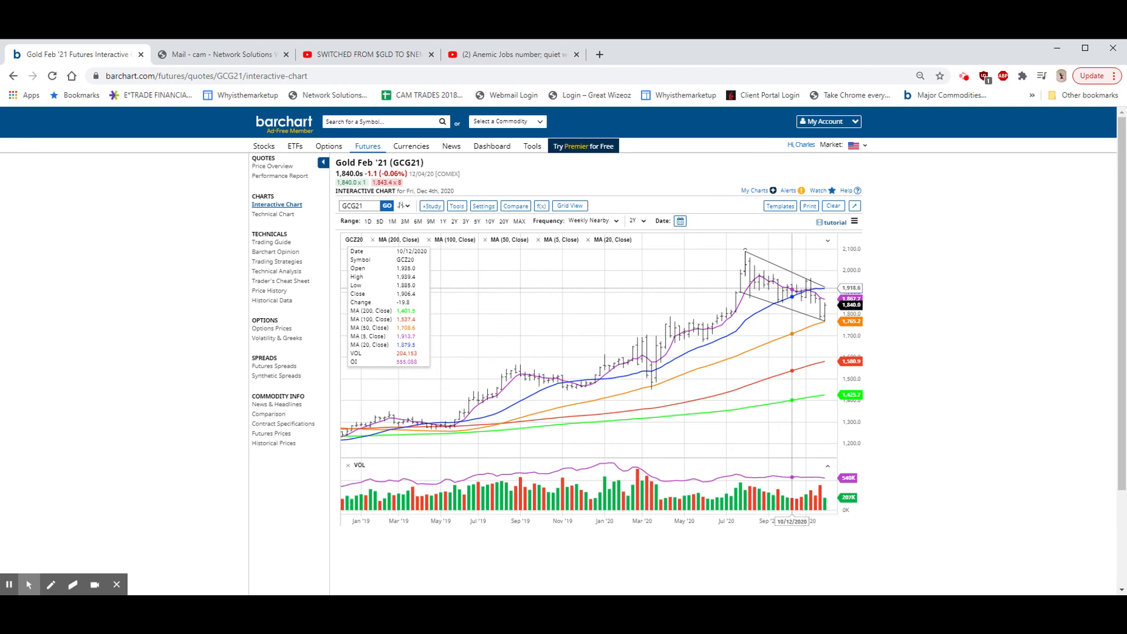